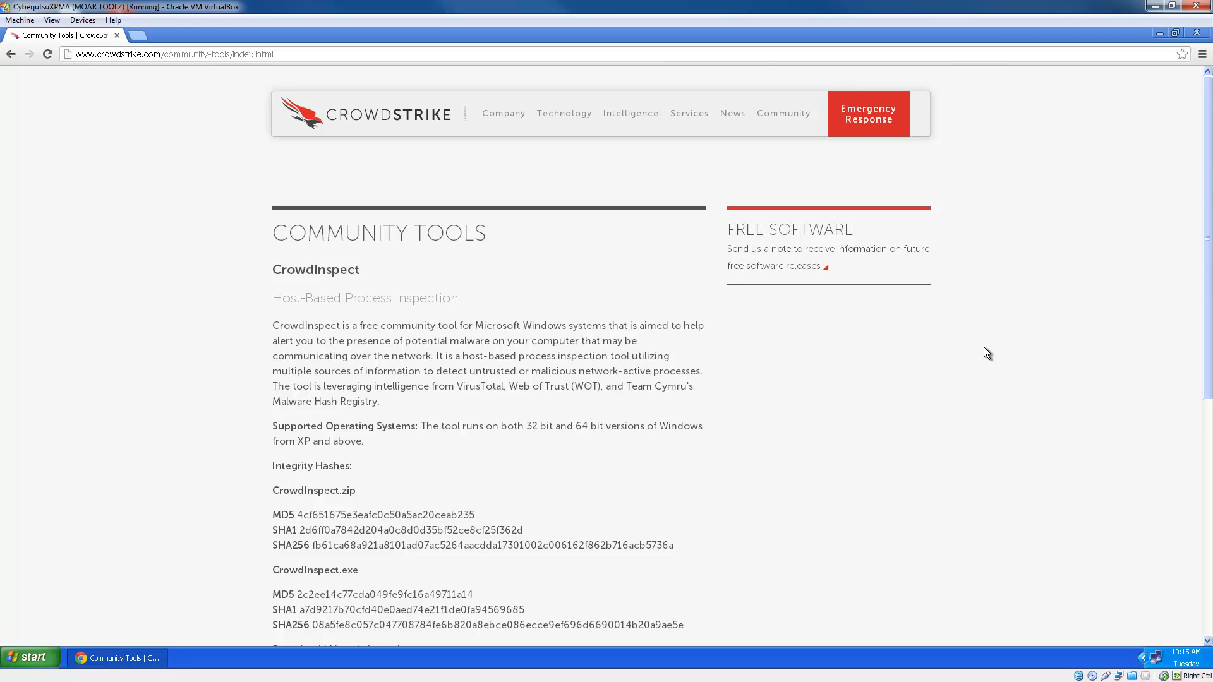
pyautogui.moveTo(396, 293)
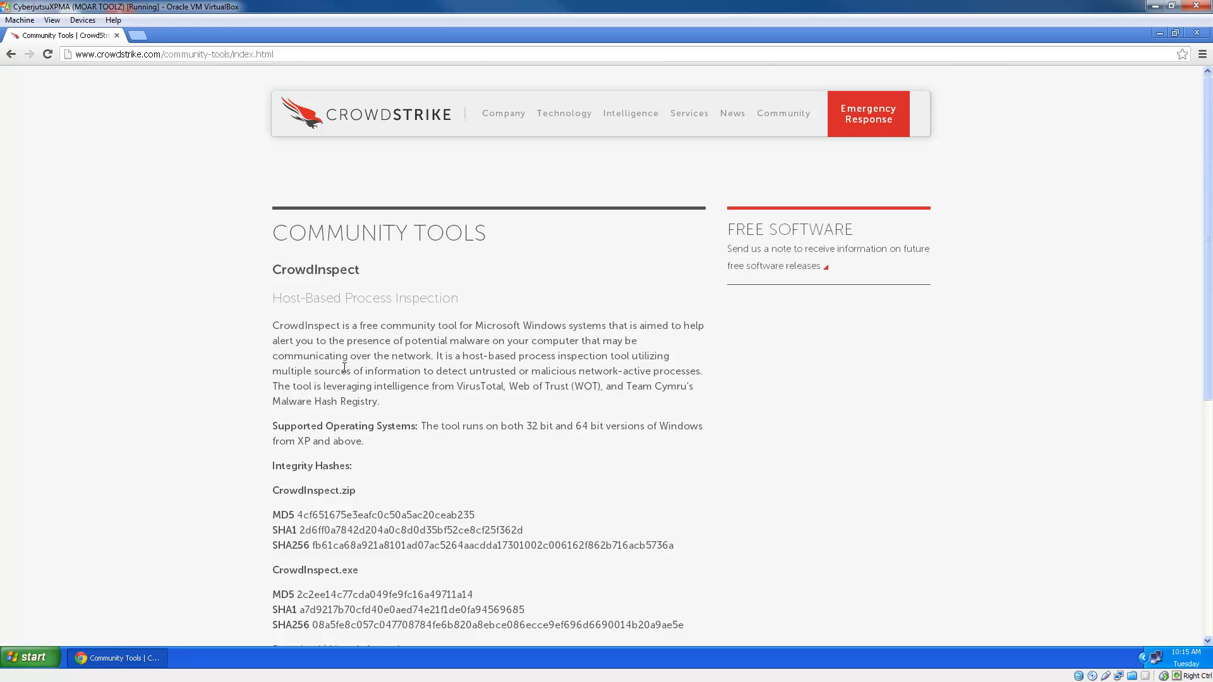
# Browse to C:\tools\CrowdInspect via My Computer and launch CrowdInspect.exe.
pyautogui.click(29, 658)
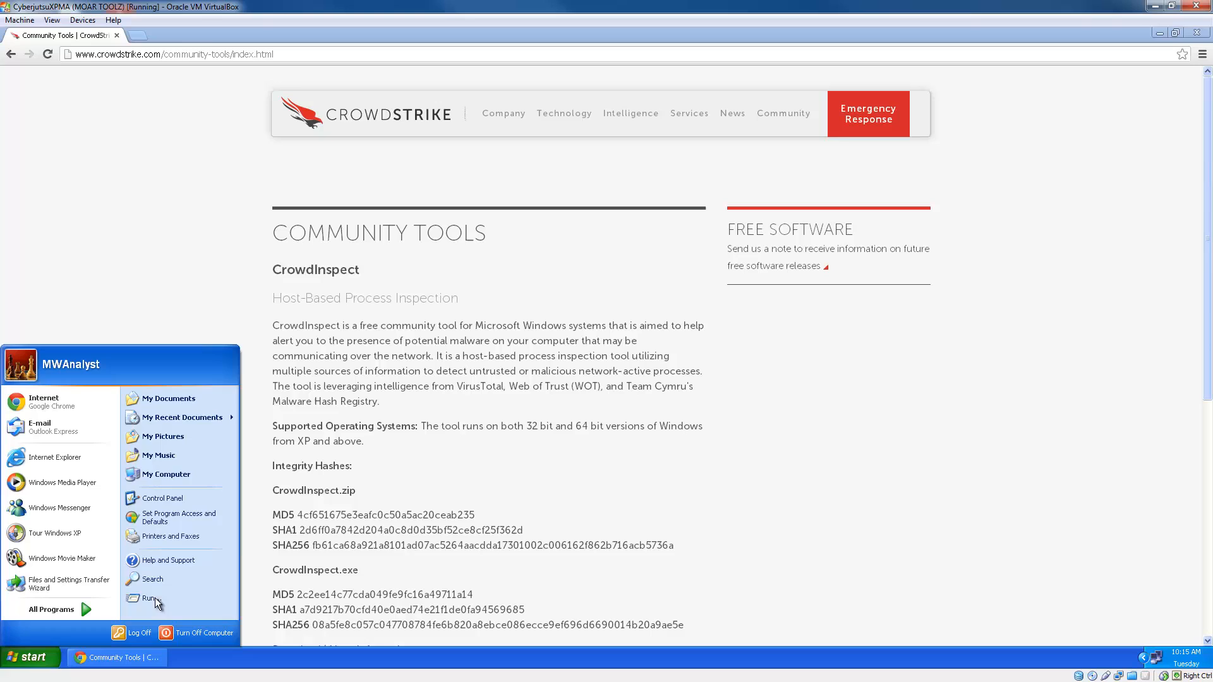
pyautogui.click(165, 475)
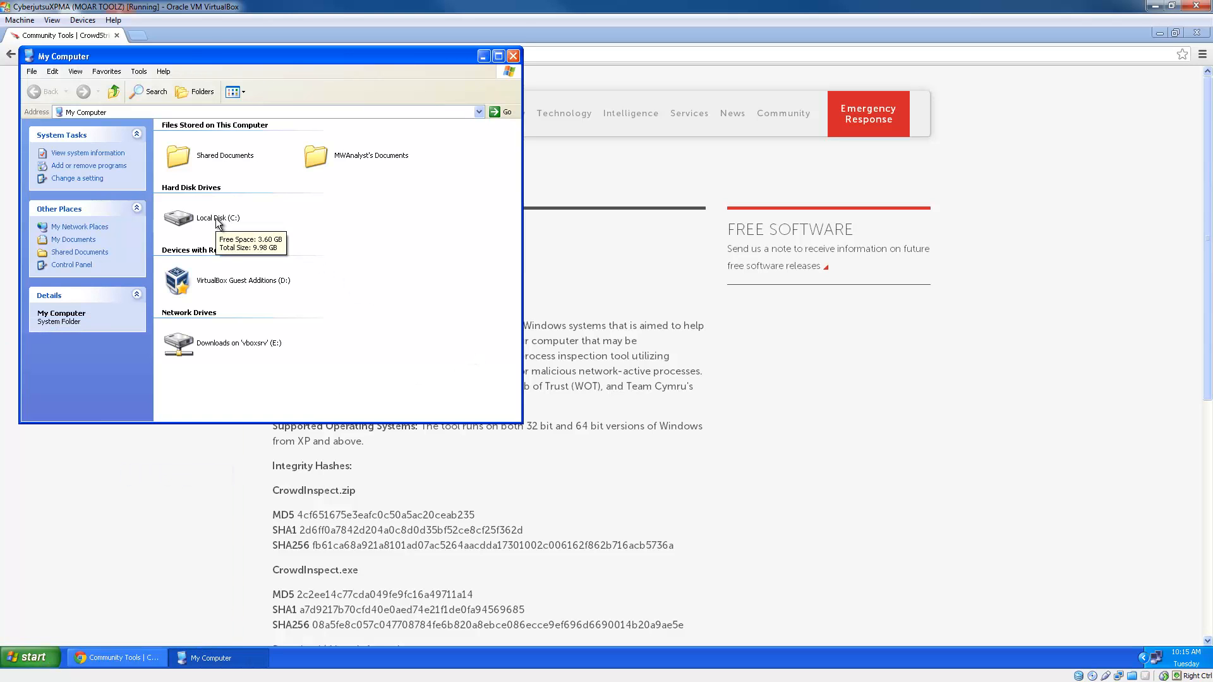
pyautogui.doubleClick(211, 218)
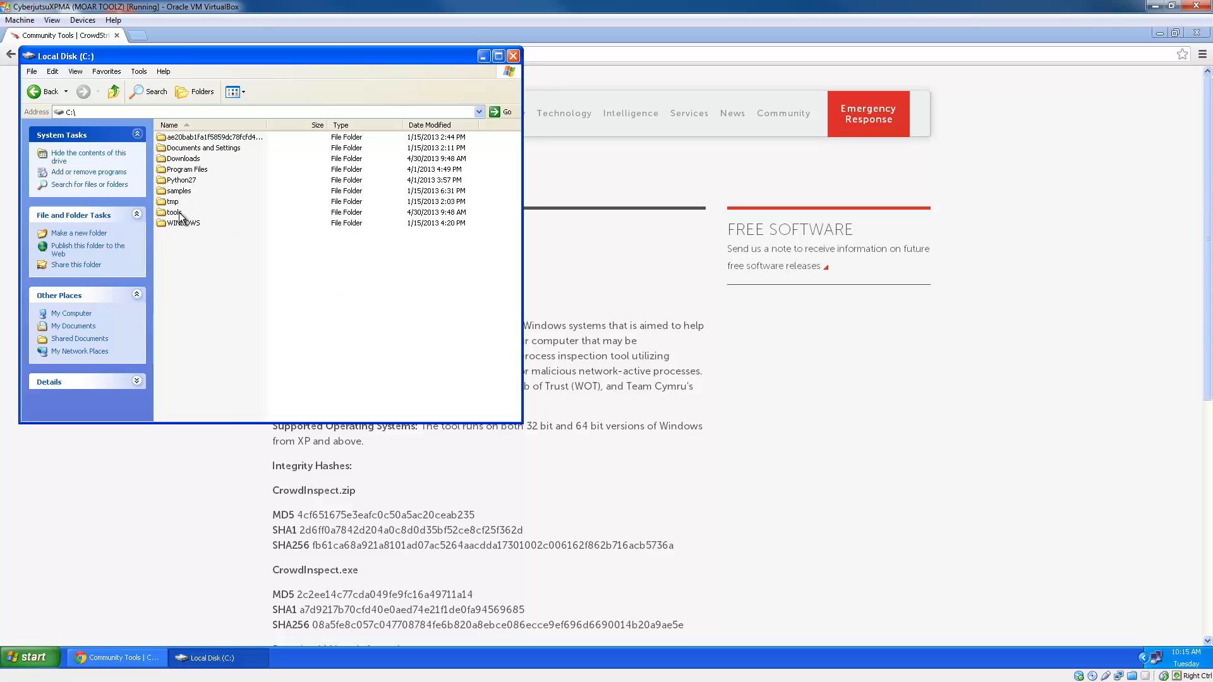
pyautogui.doubleClick(172, 212)
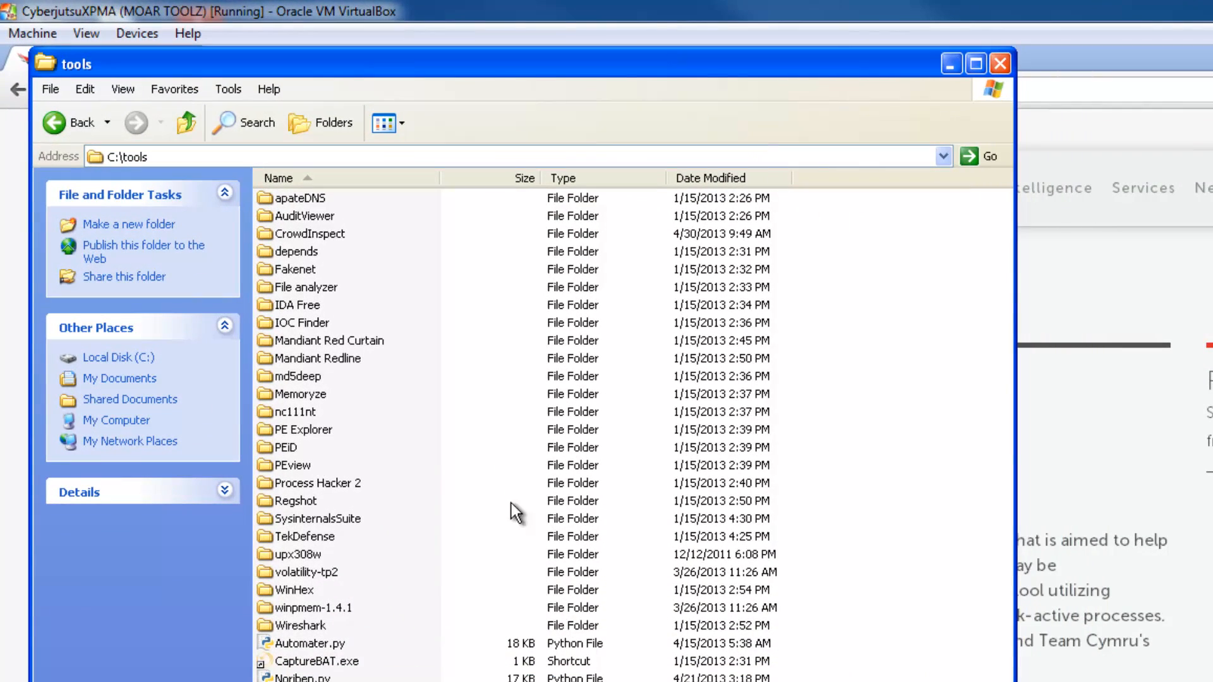
pyautogui.doubleClick(309, 233)
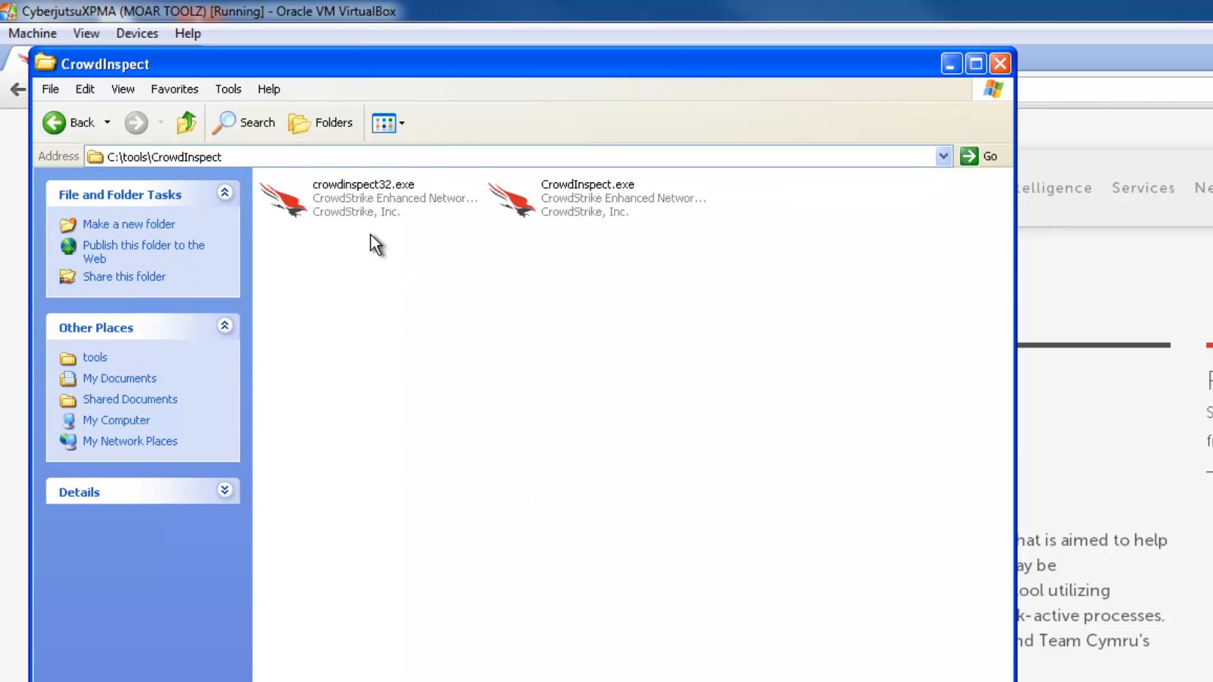
pyautogui.moveTo(549, 205)
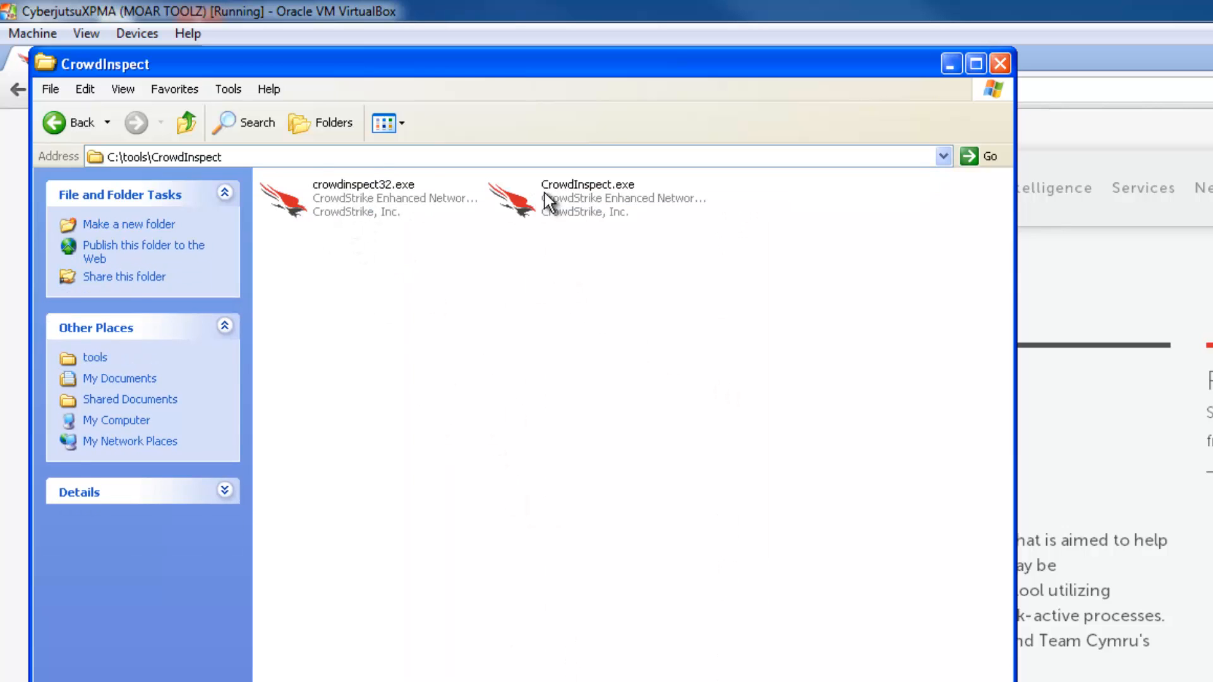
pyautogui.doubleClick(588, 197)
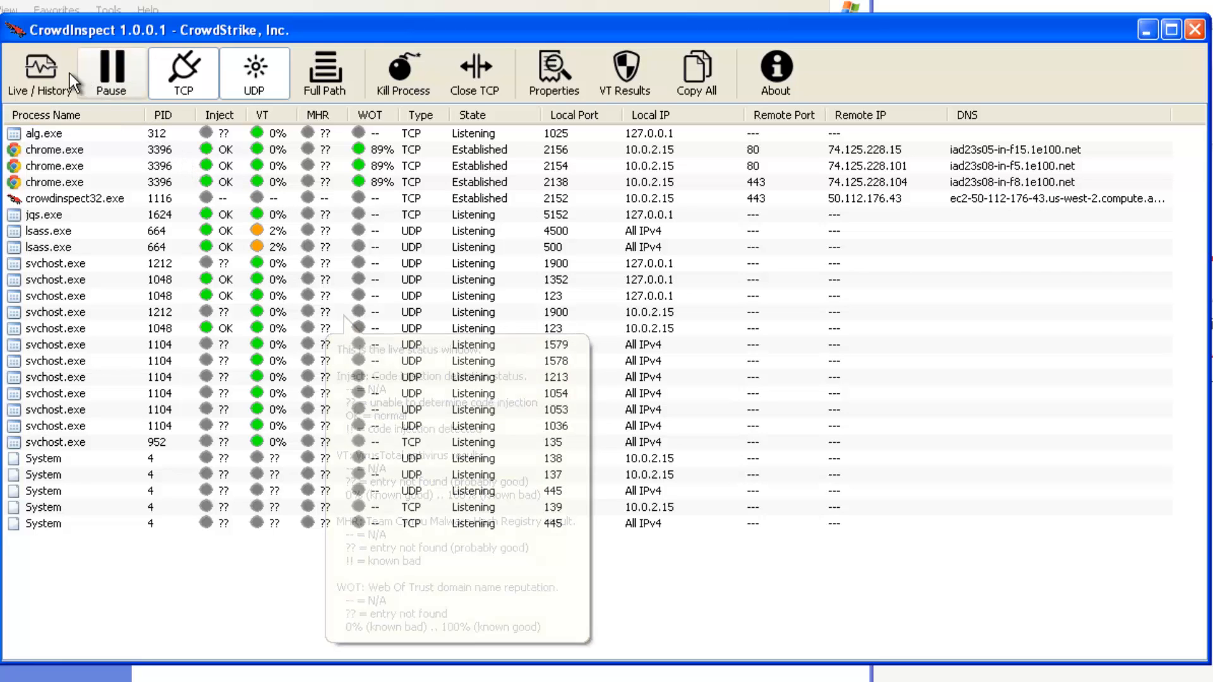
# View the history of three chrome.exe connections, then return to the live view.
pyautogui.click(41, 74)
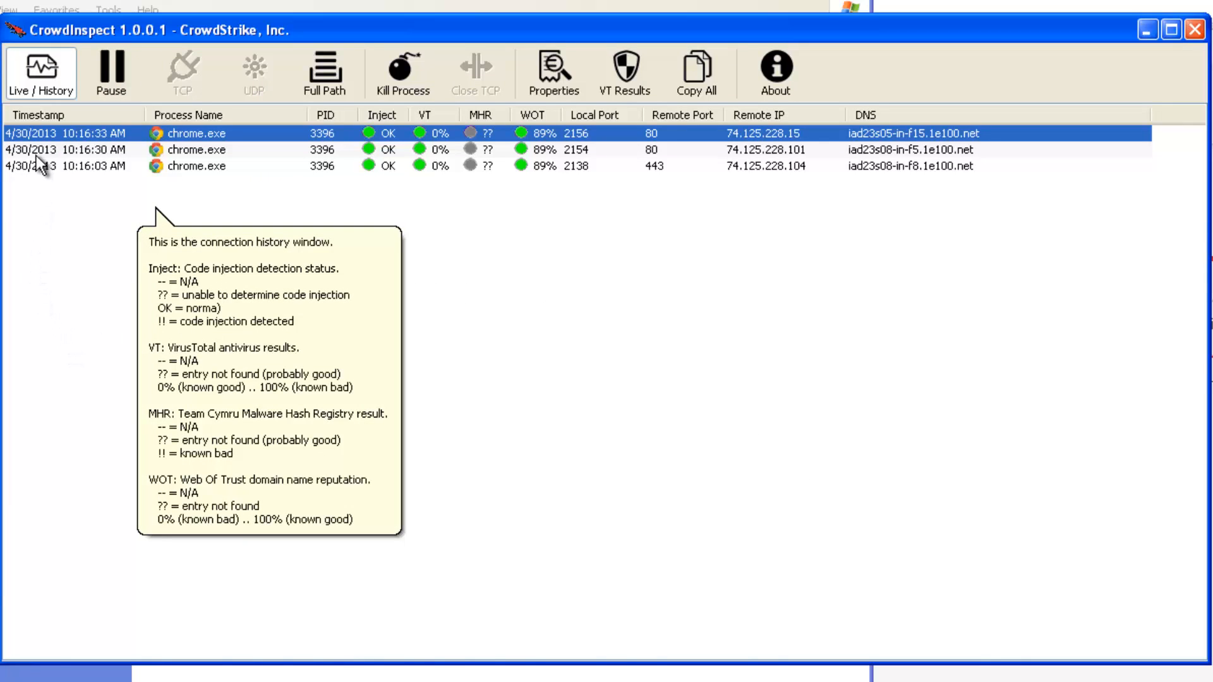
pyautogui.moveTo(534, 224)
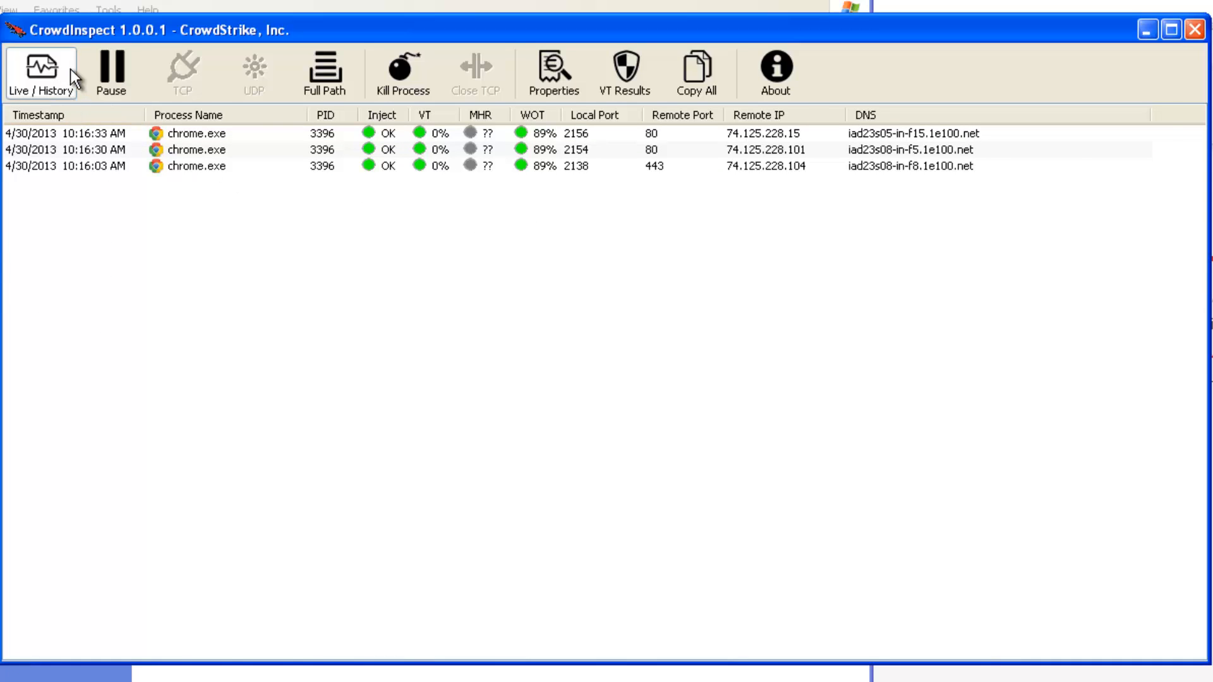
pyautogui.click(111, 73)
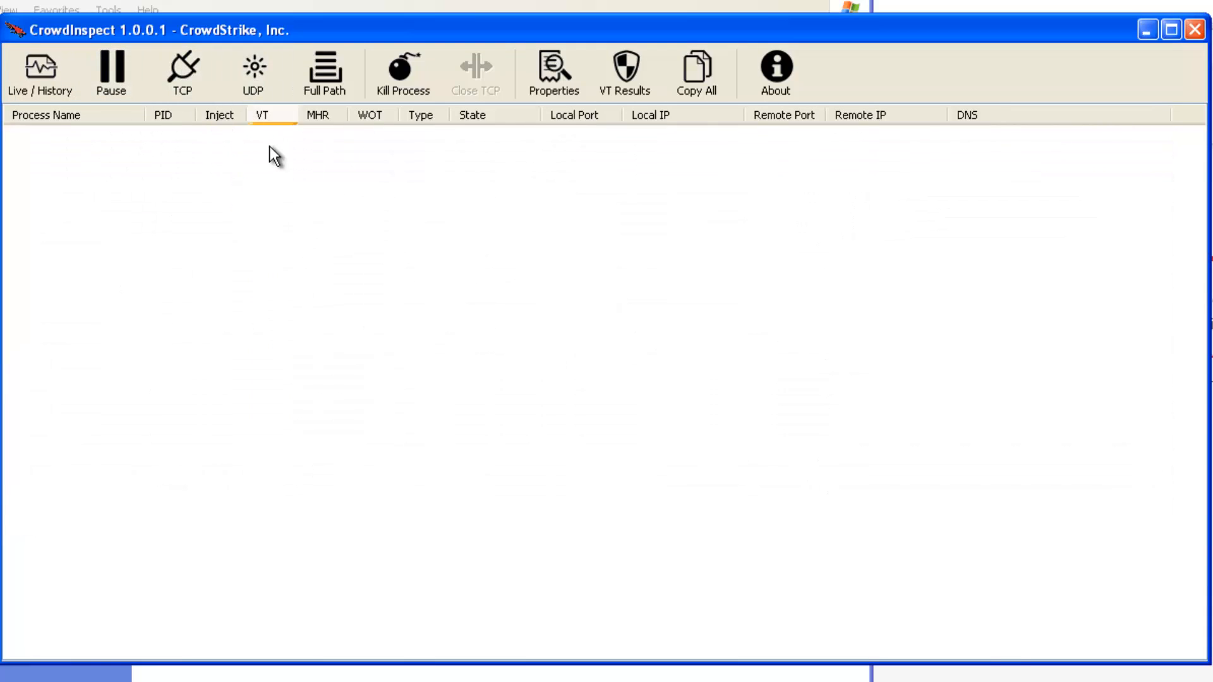
# List TCP and UDP connections, toggling Full Path on and back off.
pyautogui.click(183, 73)
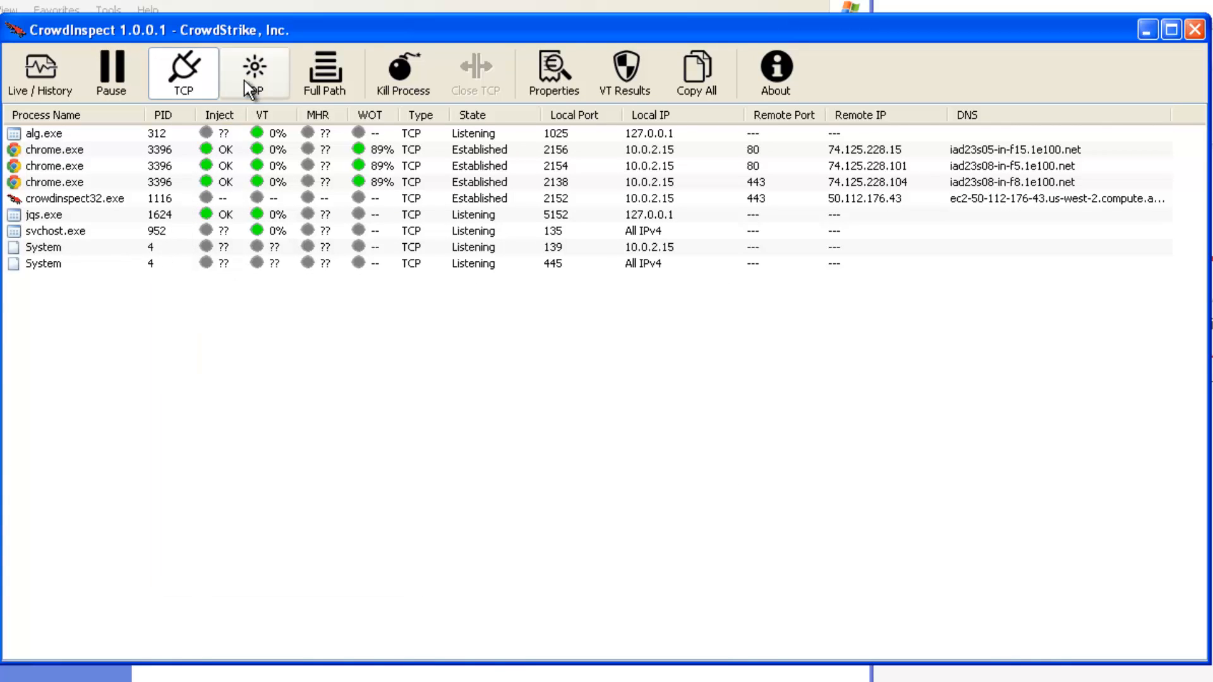
pyautogui.click(255, 73)
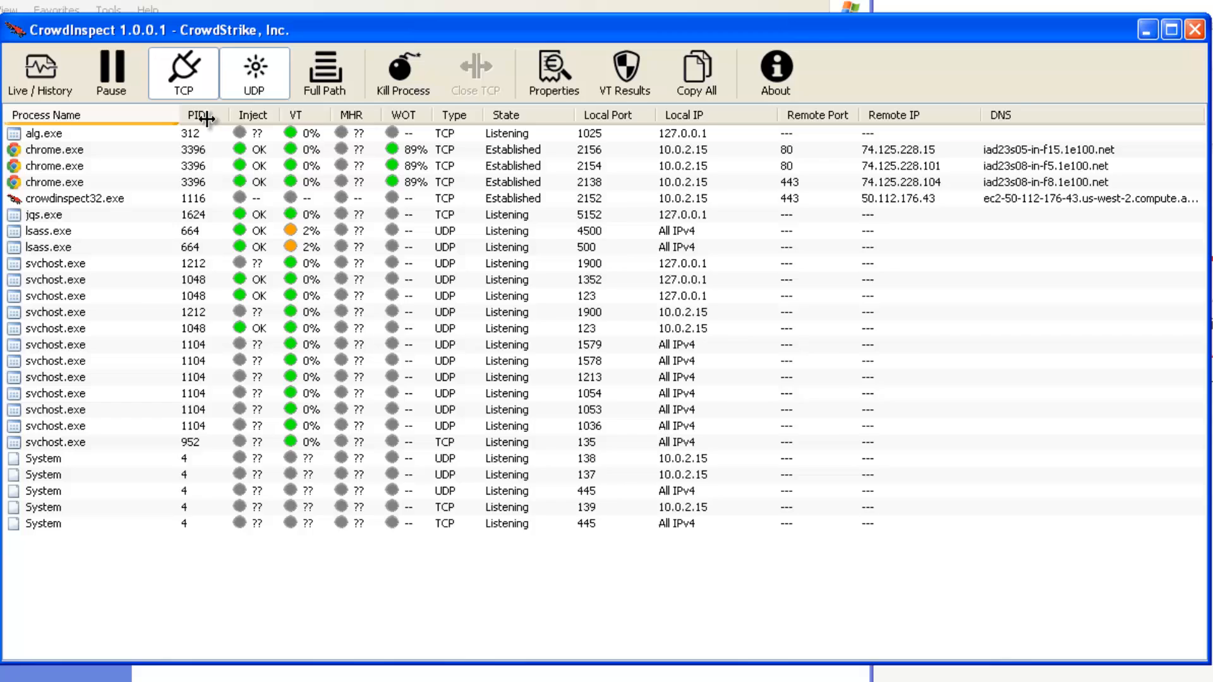
pyautogui.click(324, 73)
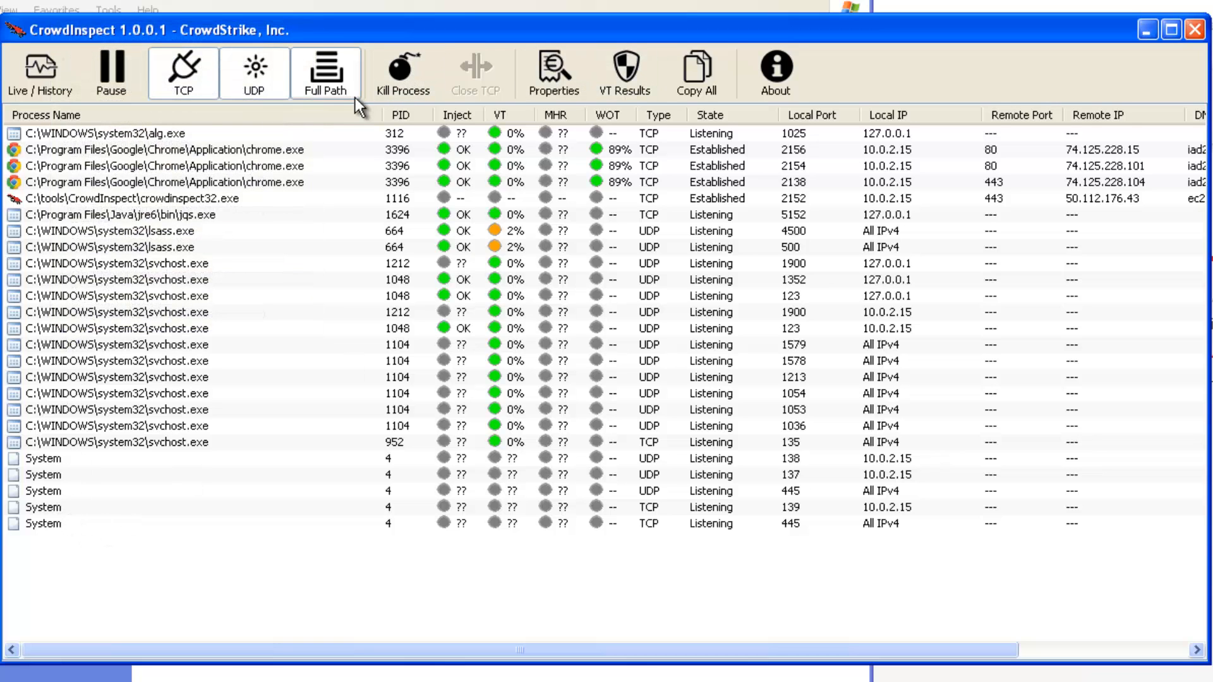
pyautogui.click(324, 73)
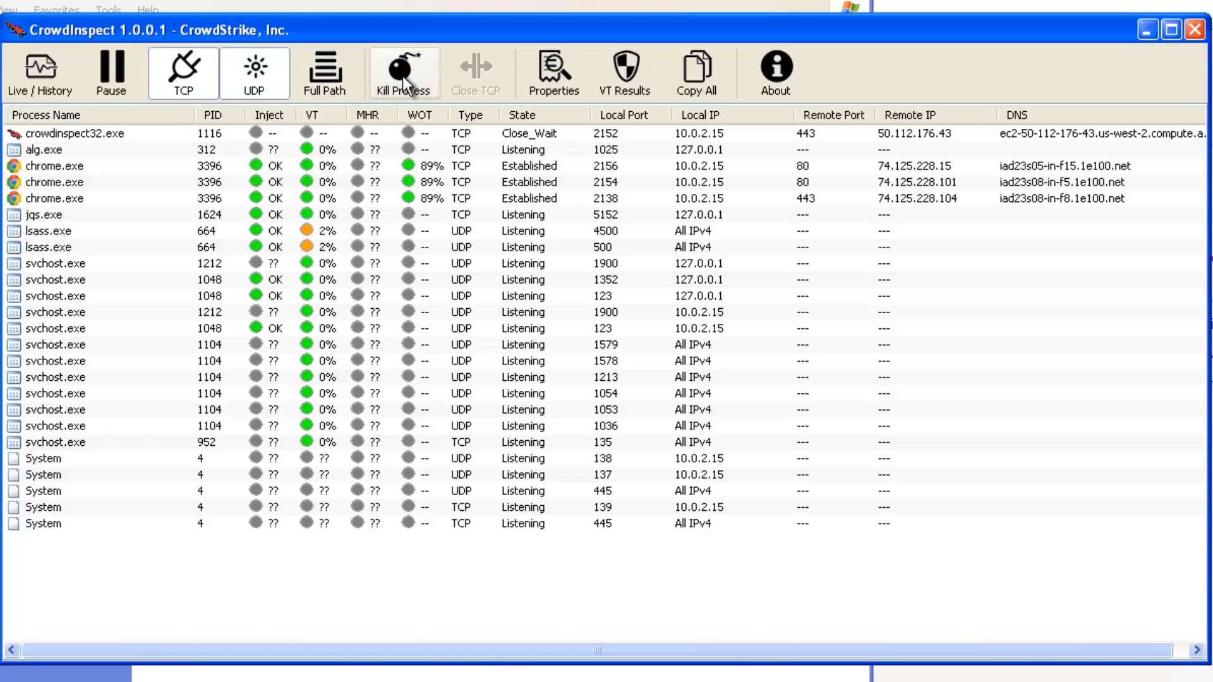
# Kill chrome.exe (PID 3396), then select the svchost.exe row with PID 1048.
pyautogui.click(44, 150)
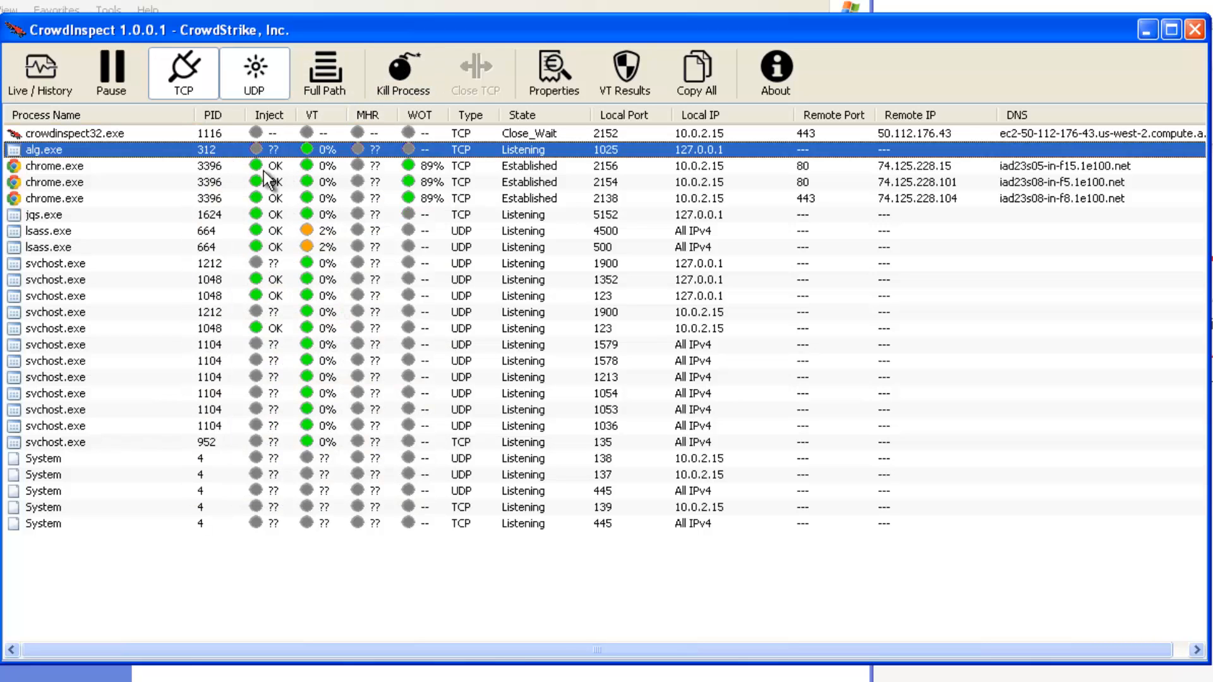
pyautogui.click(54, 165)
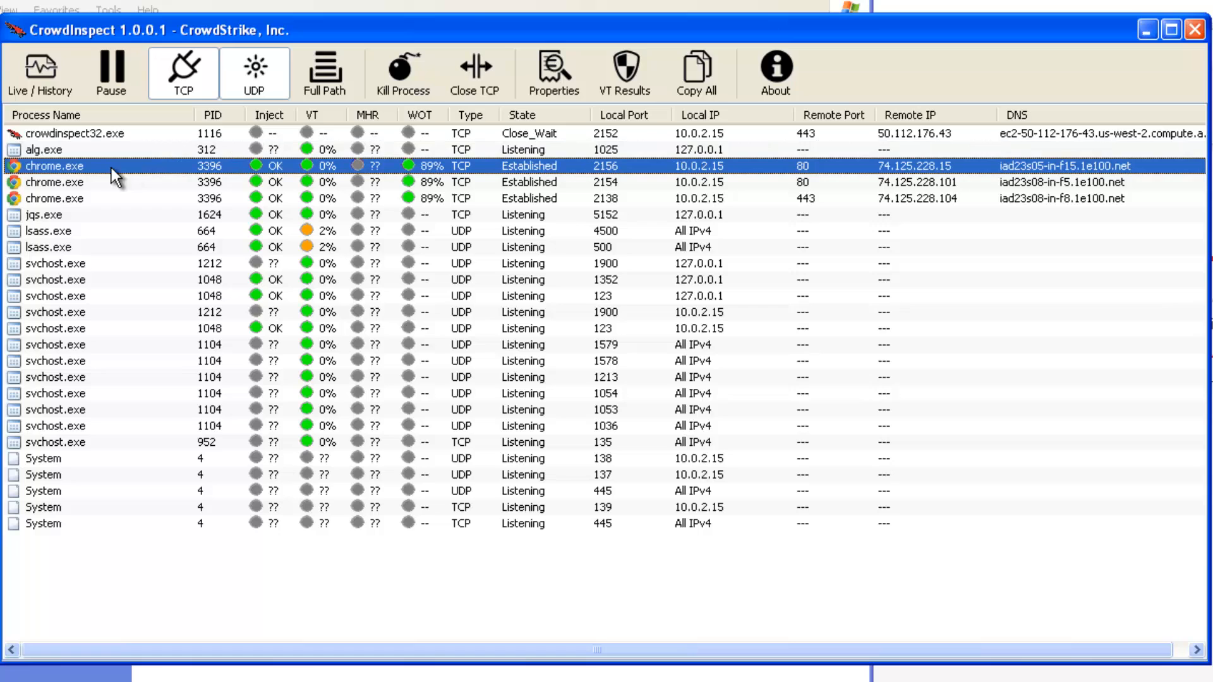
pyautogui.click(400, 73)
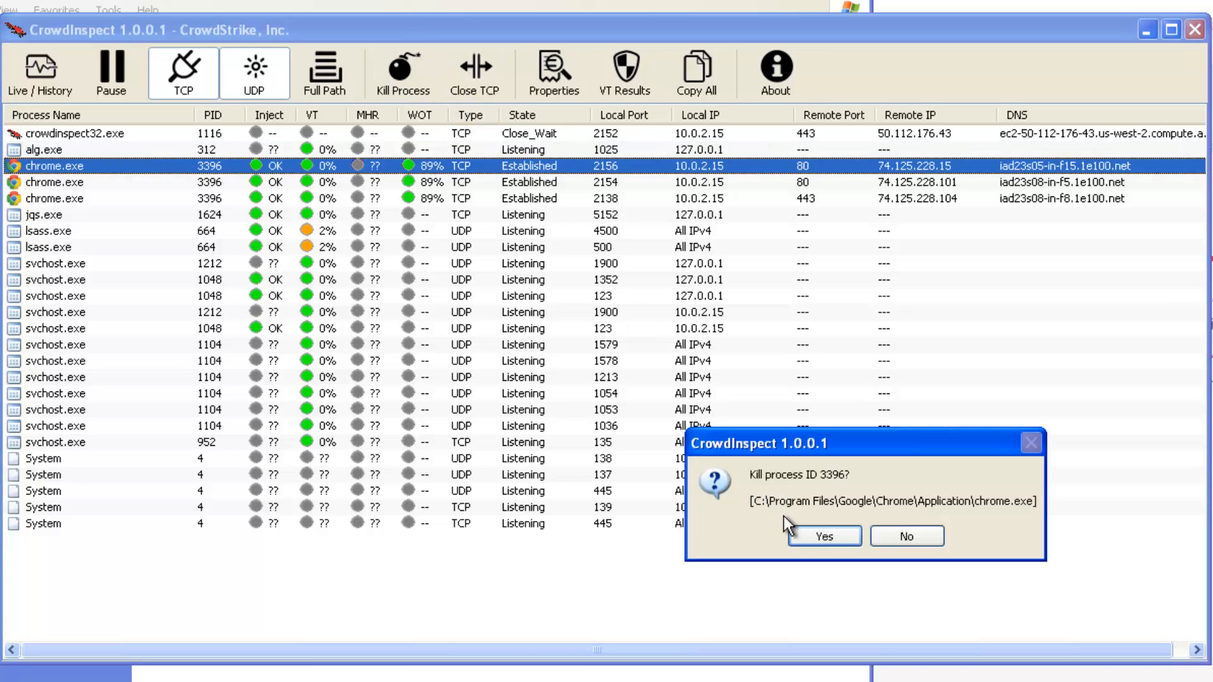
pyautogui.click(823, 535)
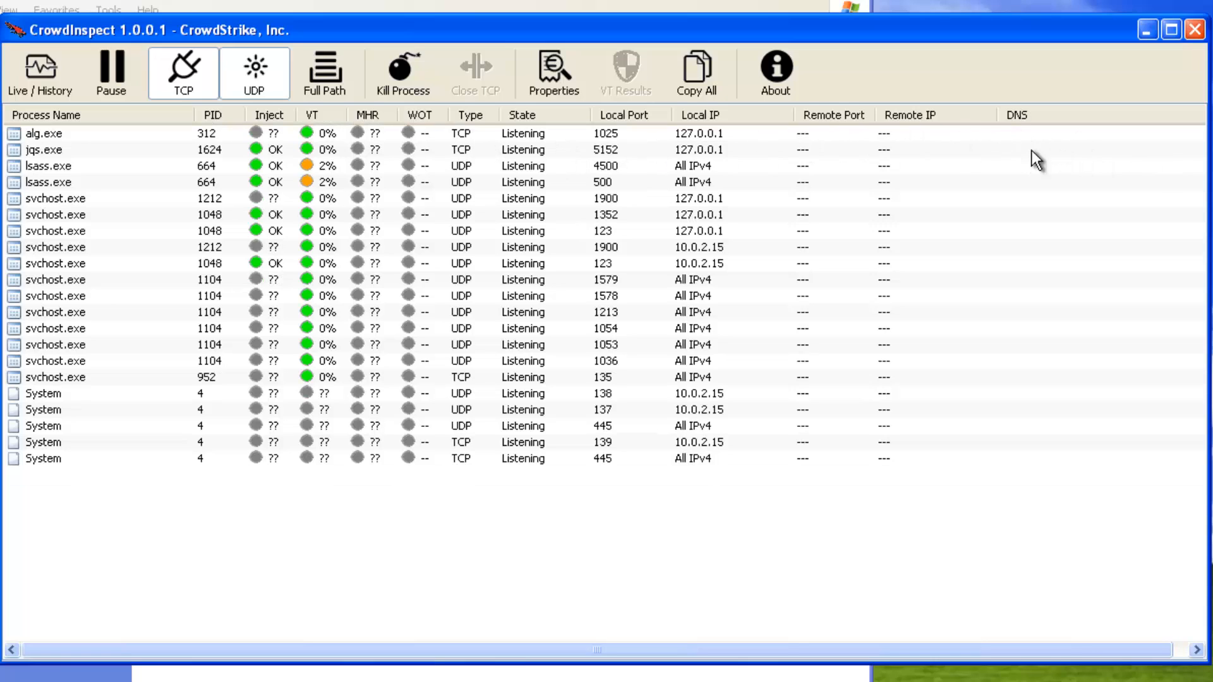
pyautogui.moveTo(469, 71)
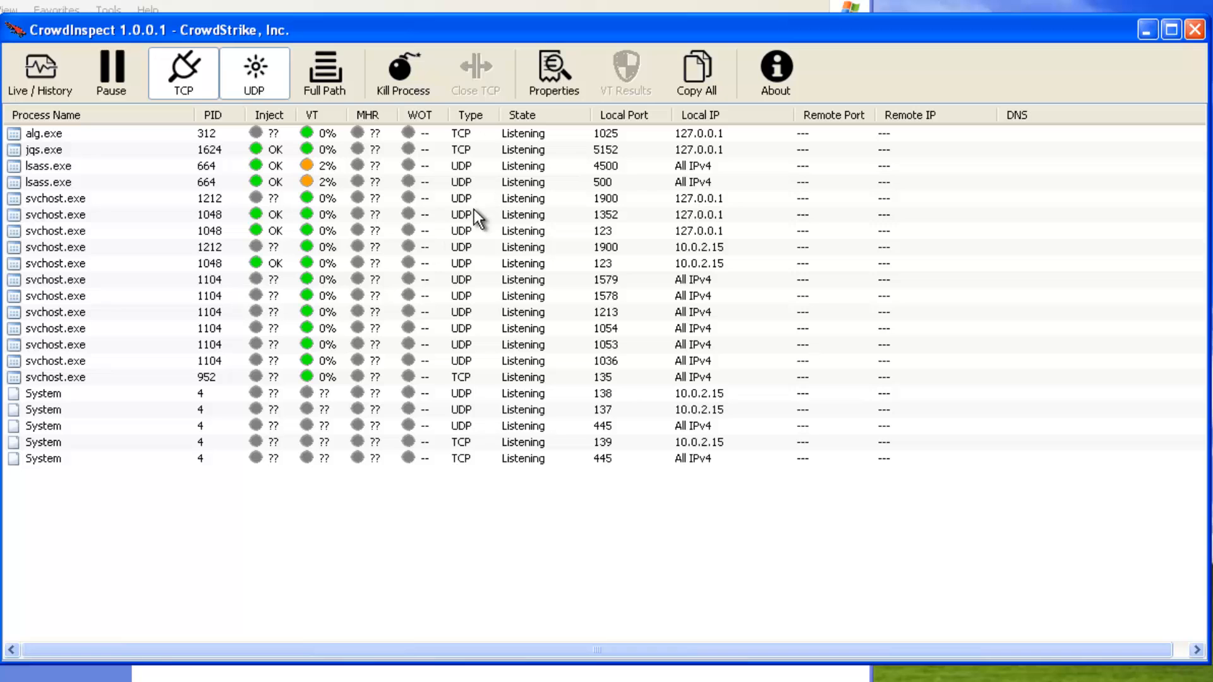
pyautogui.click(46, 165)
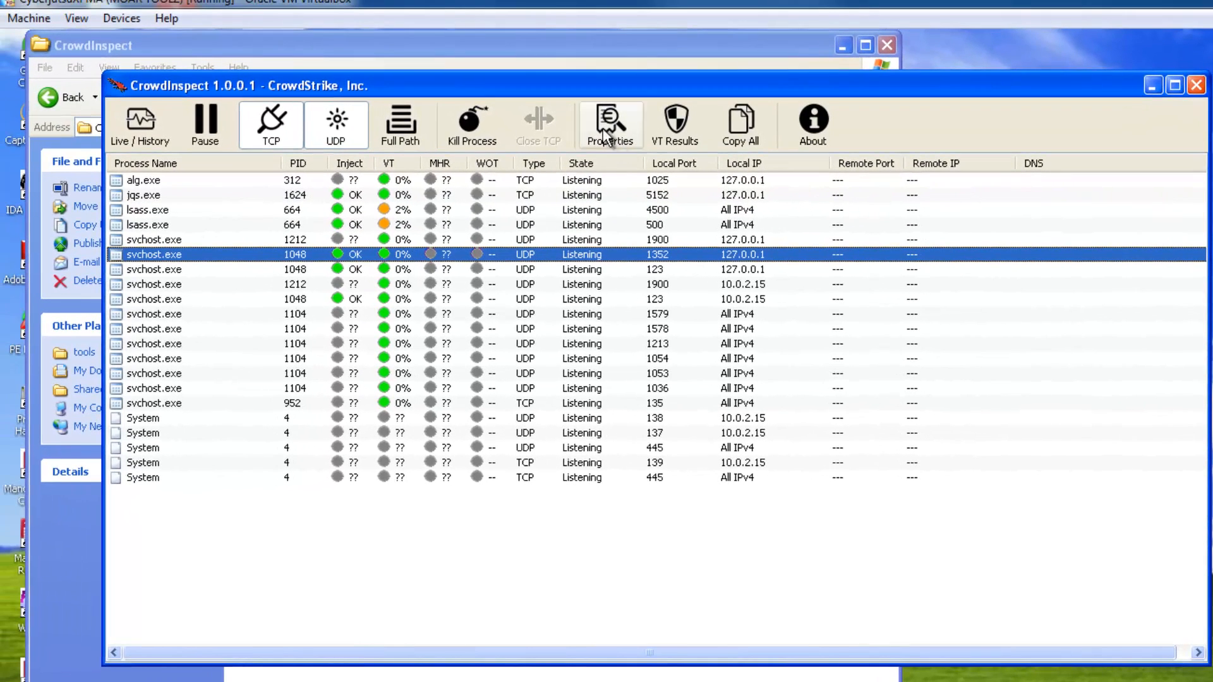
# Review svchost.exe's file properties, then select the lsass.exe port-500 entry.
pyautogui.click(609, 124)
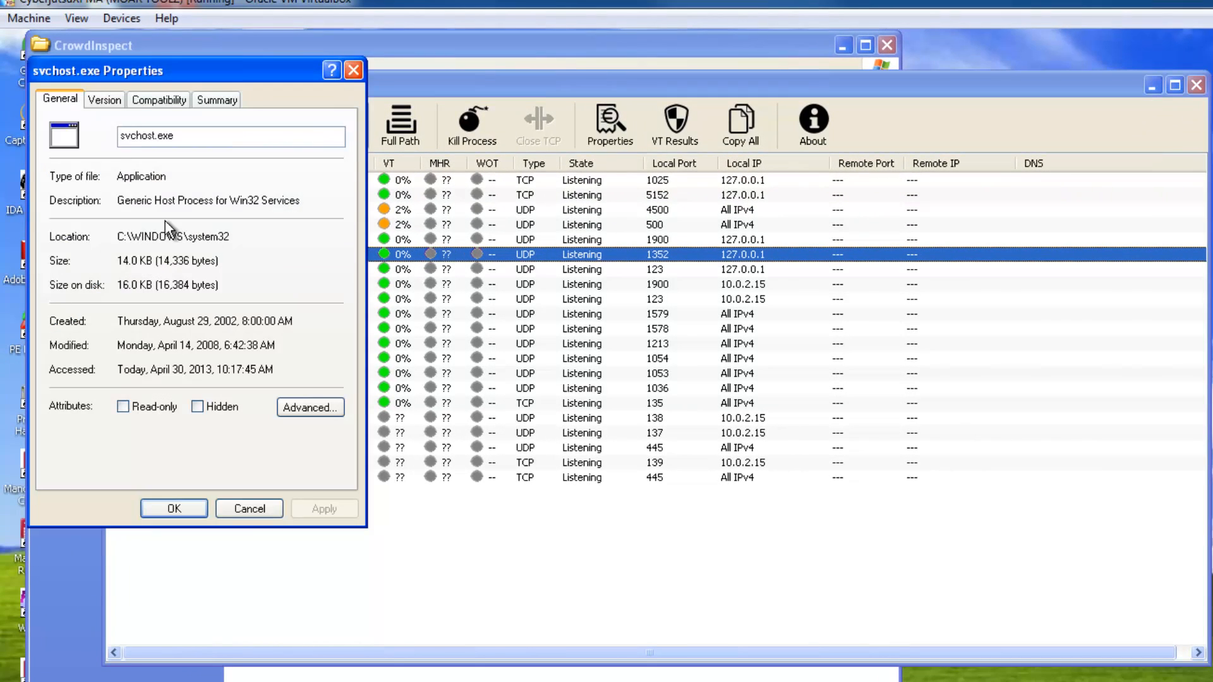
pyautogui.click(217, 99)
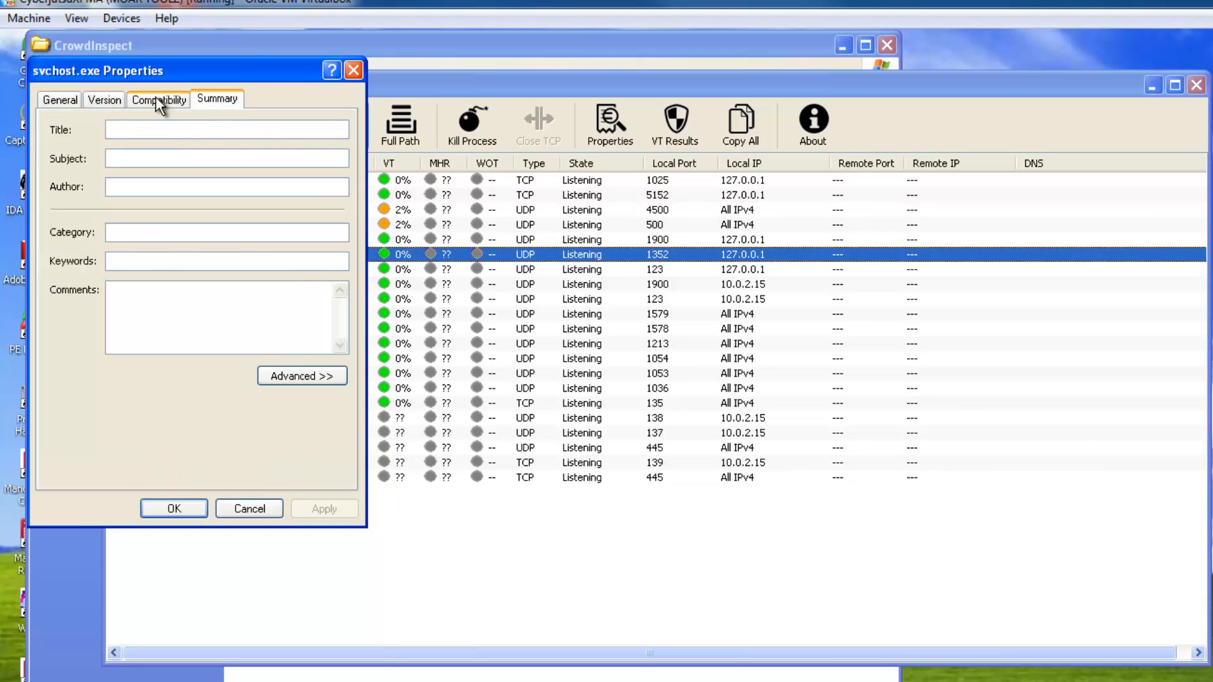
pyautogui.click(58, 99)
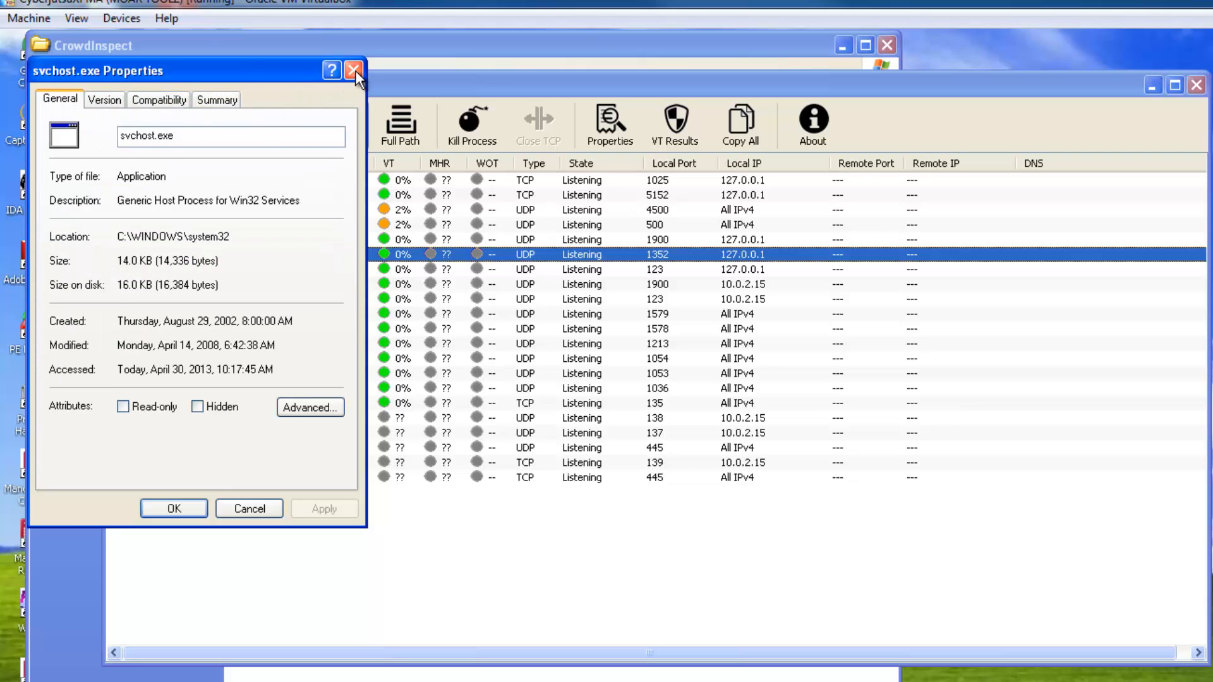
pyautogui.click(355, 70)
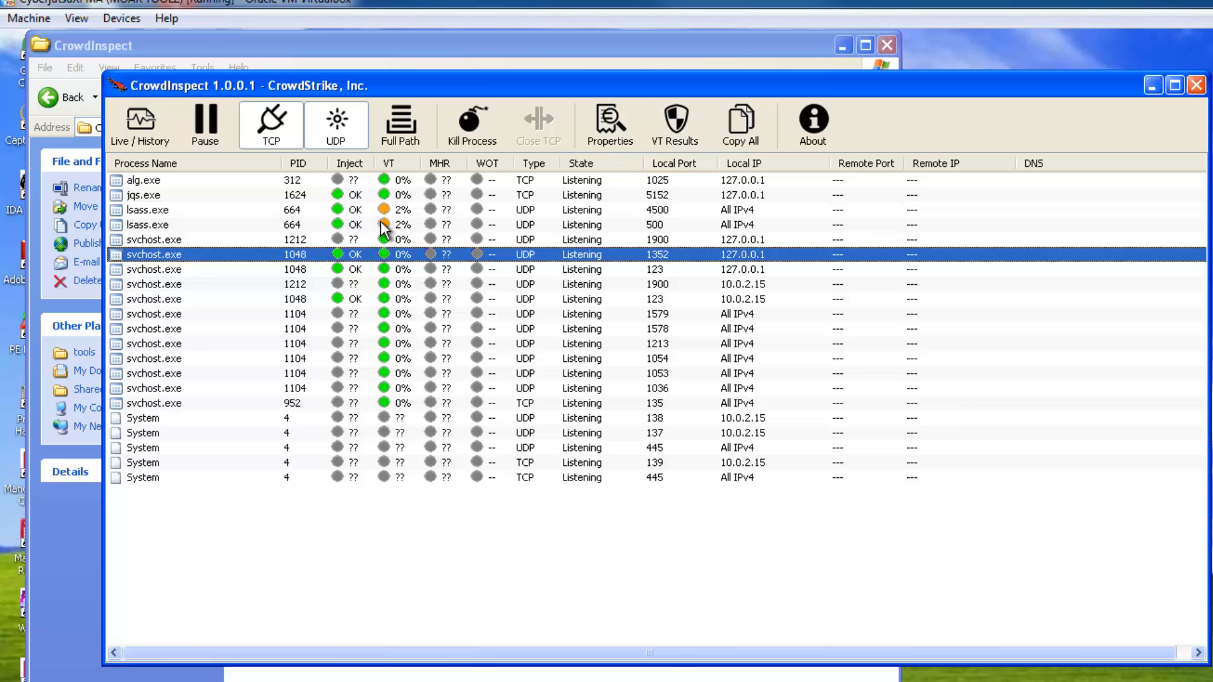
pyautogui.click(147, 224)
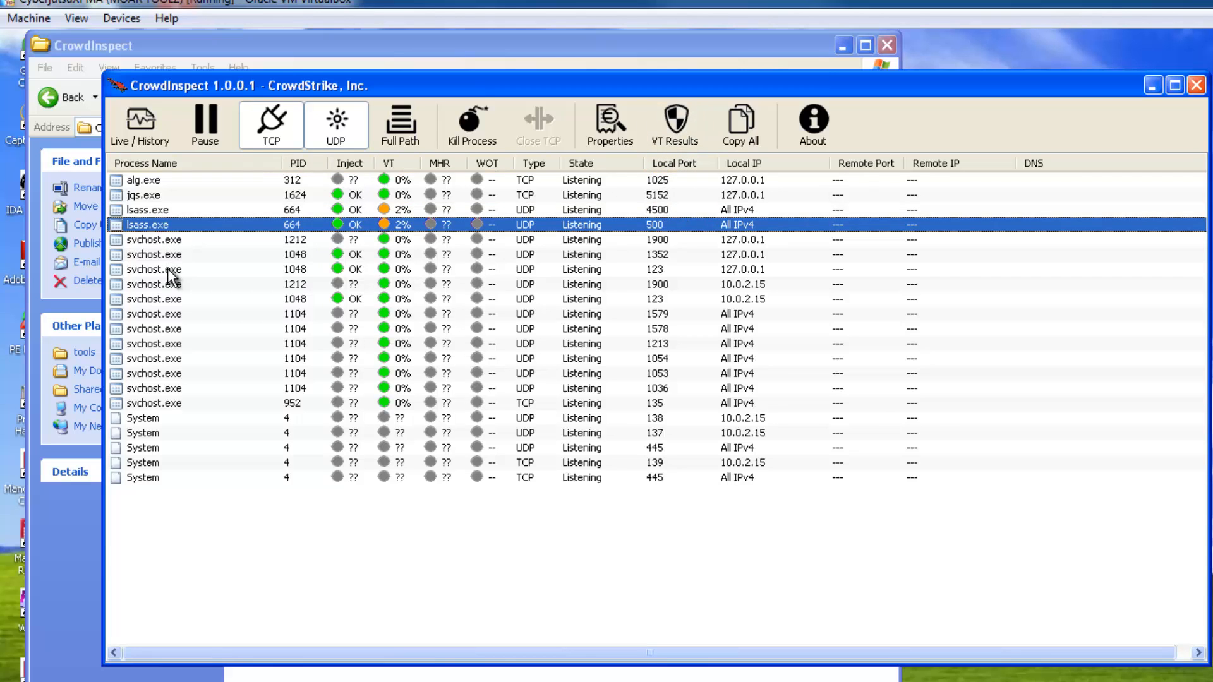
pyautogui.click(155, 389)
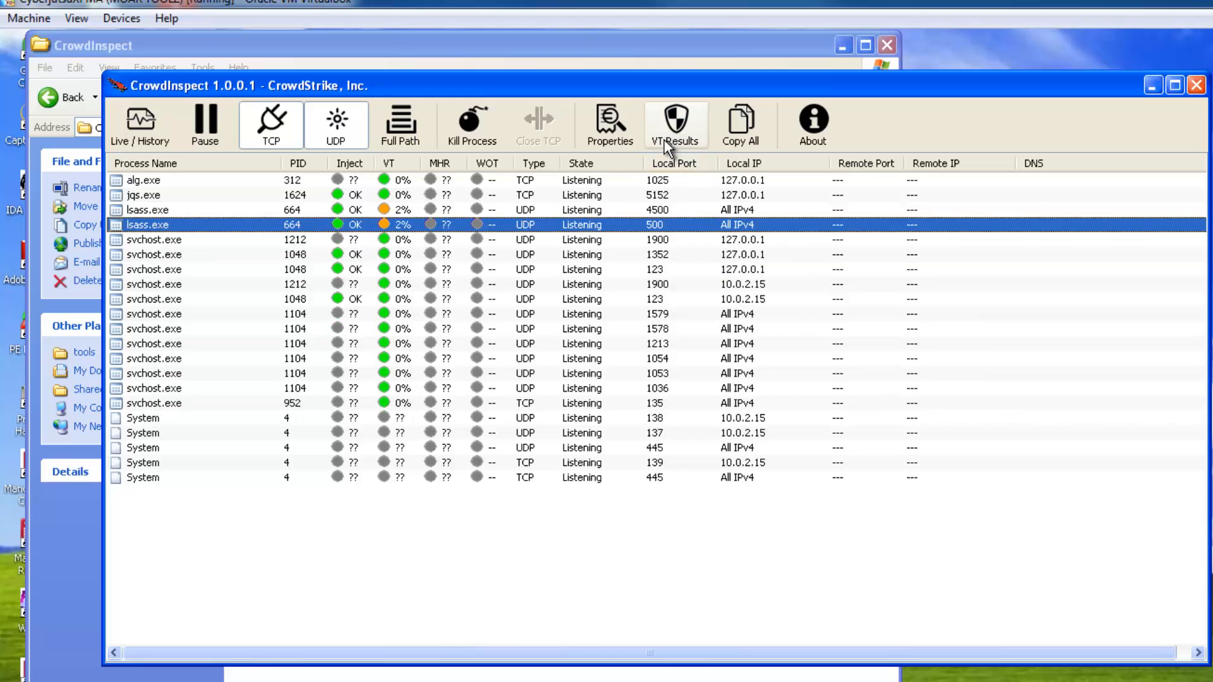
pyautogui.click(674, 124)
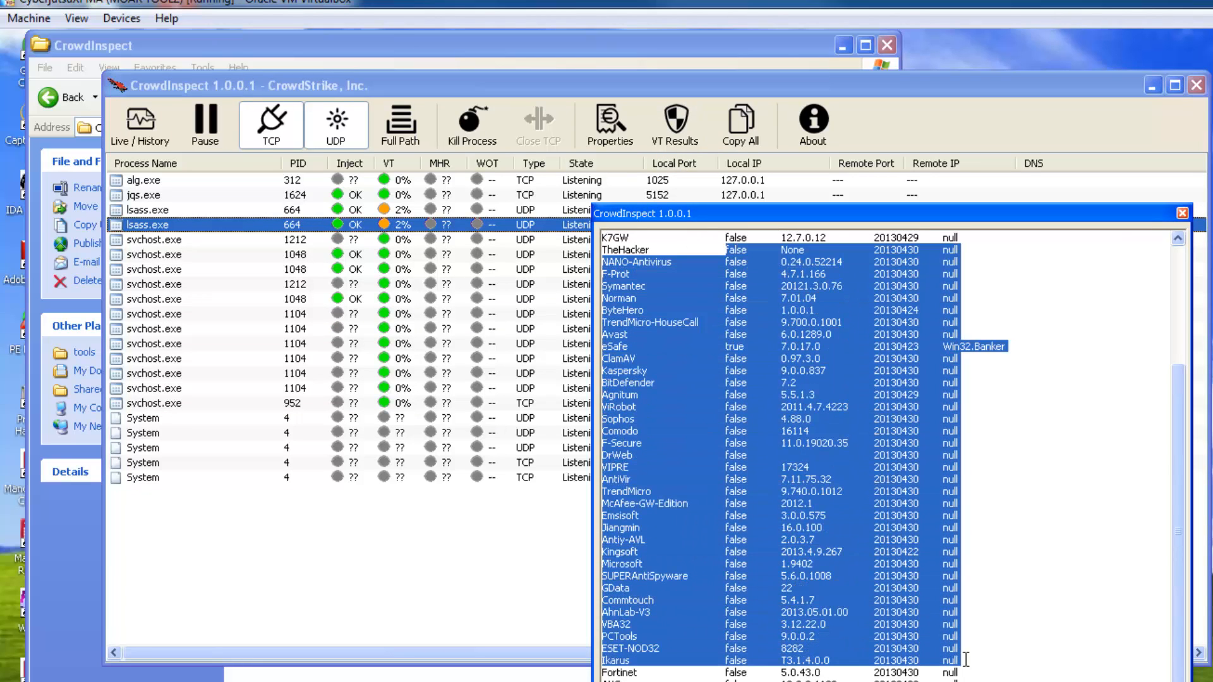
pyautogui.moveTo(923, 348)
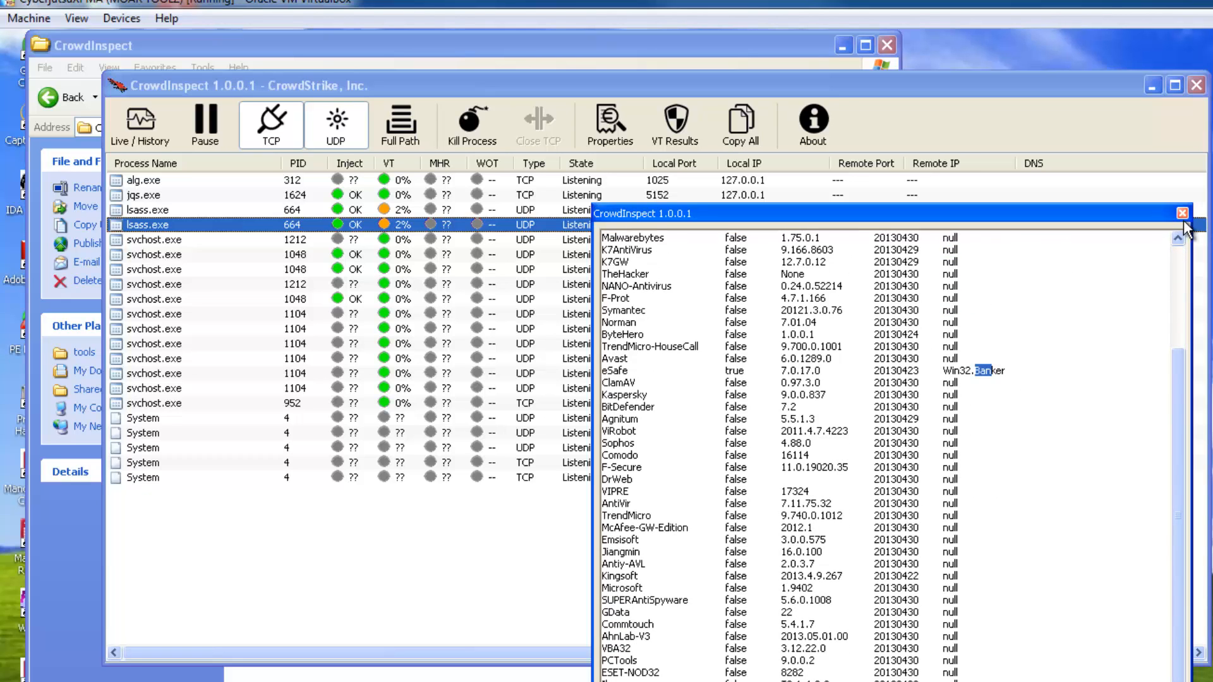
pyautogui.click(1177, 214)
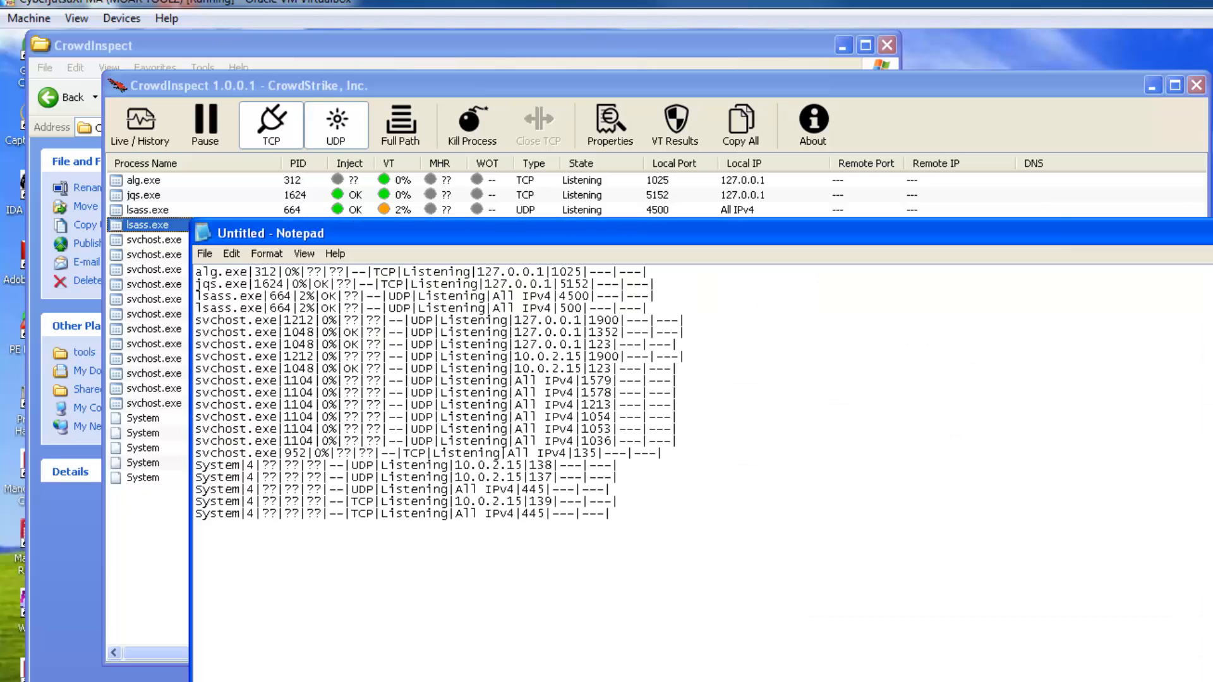
pyautogui.moveTo(676, 402)
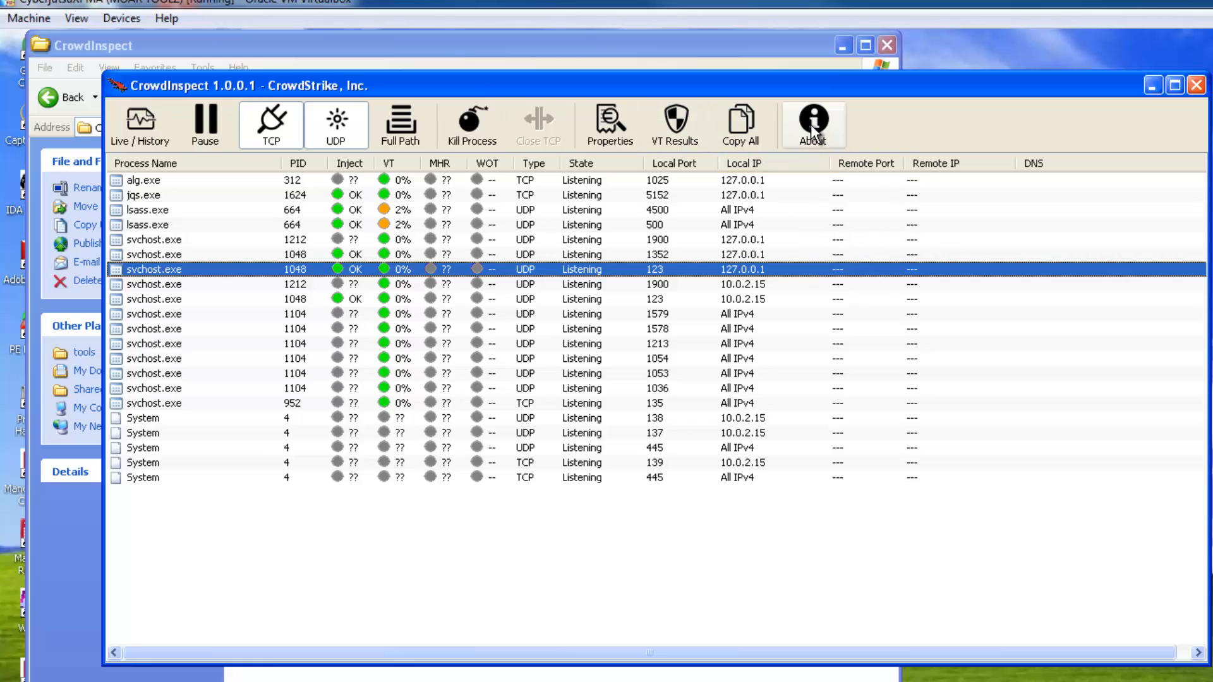
# Open CrowdInspect's About window and launch the Team Cymru website.
pyautogui.click(812, 124)
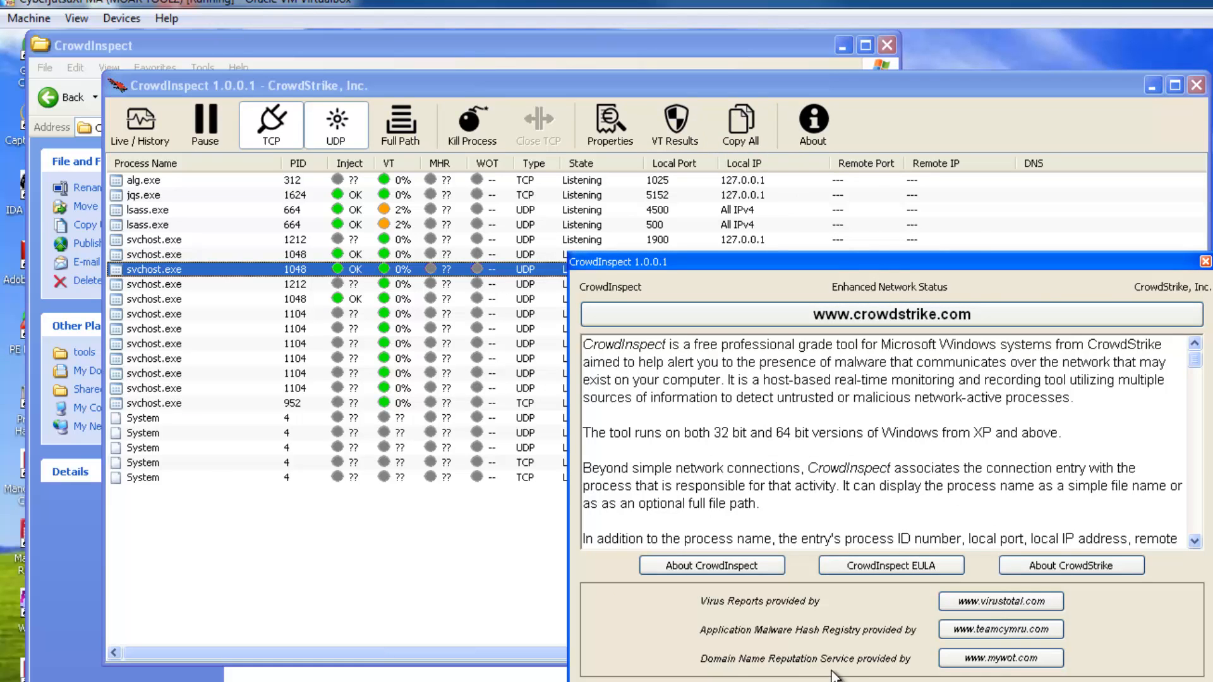
pyautogui.moveTo(1048, 679)
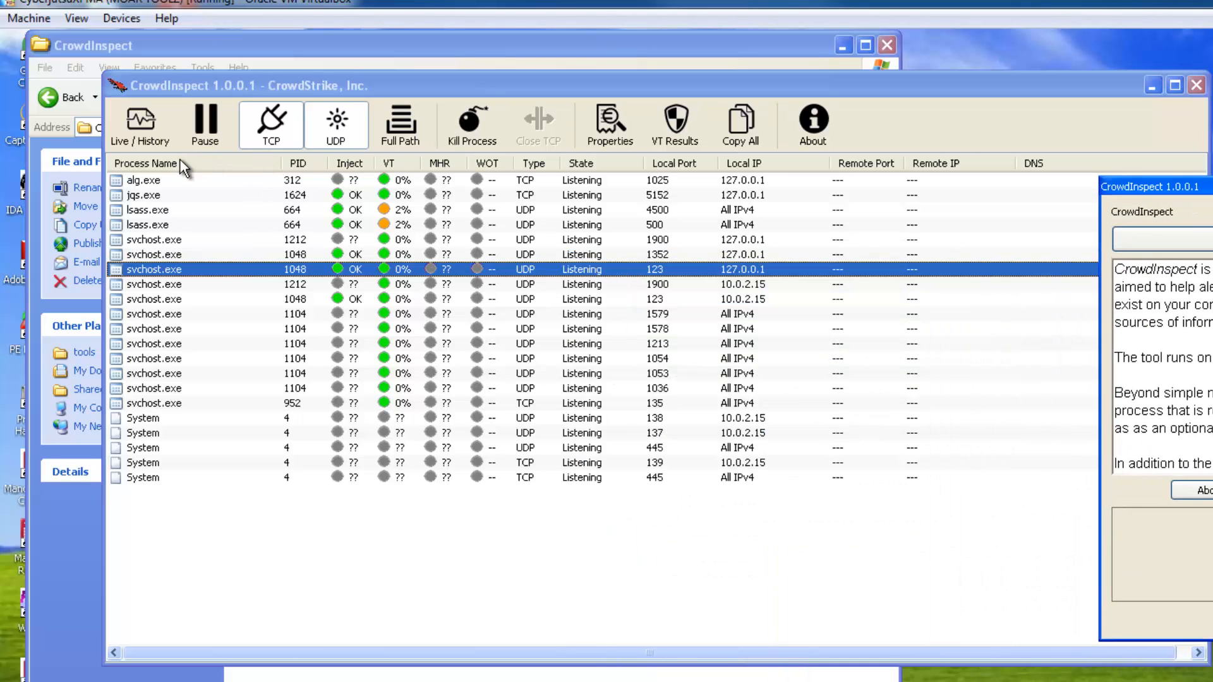
pyautogui.moveTo(132, 409)
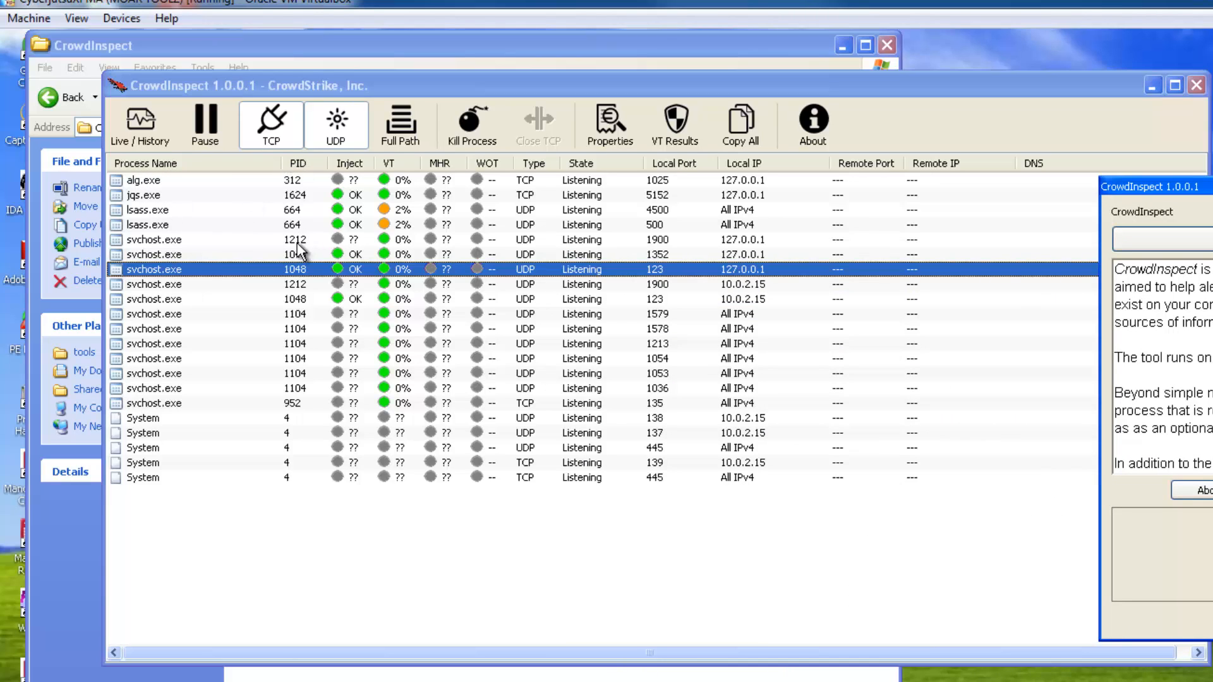
pyautogui.moveTo(342, 259)
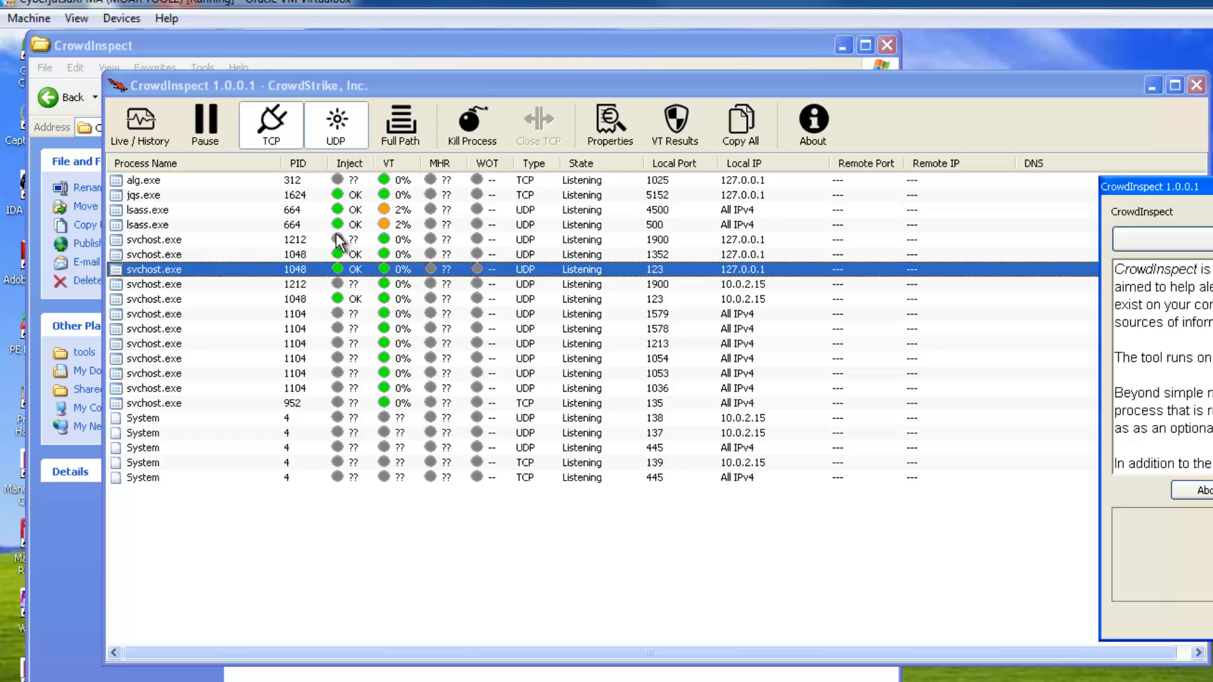
pyautogui.moveTo(371, 224)
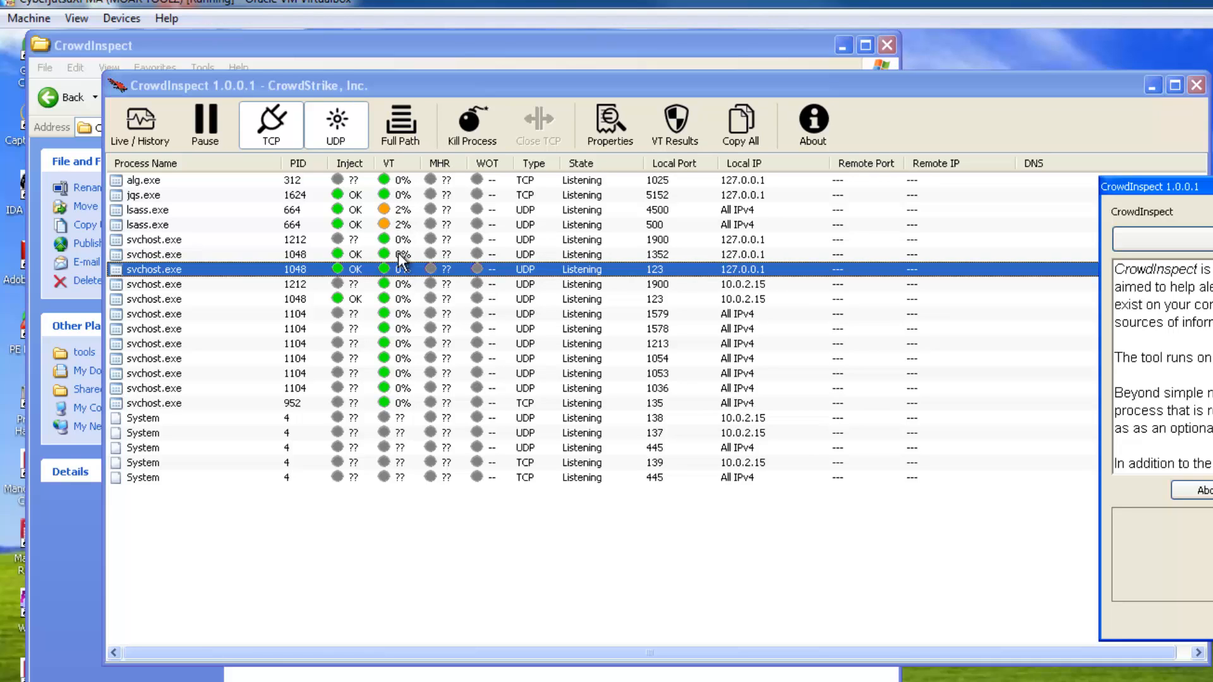
pyautogui.moveTo(407, 232)
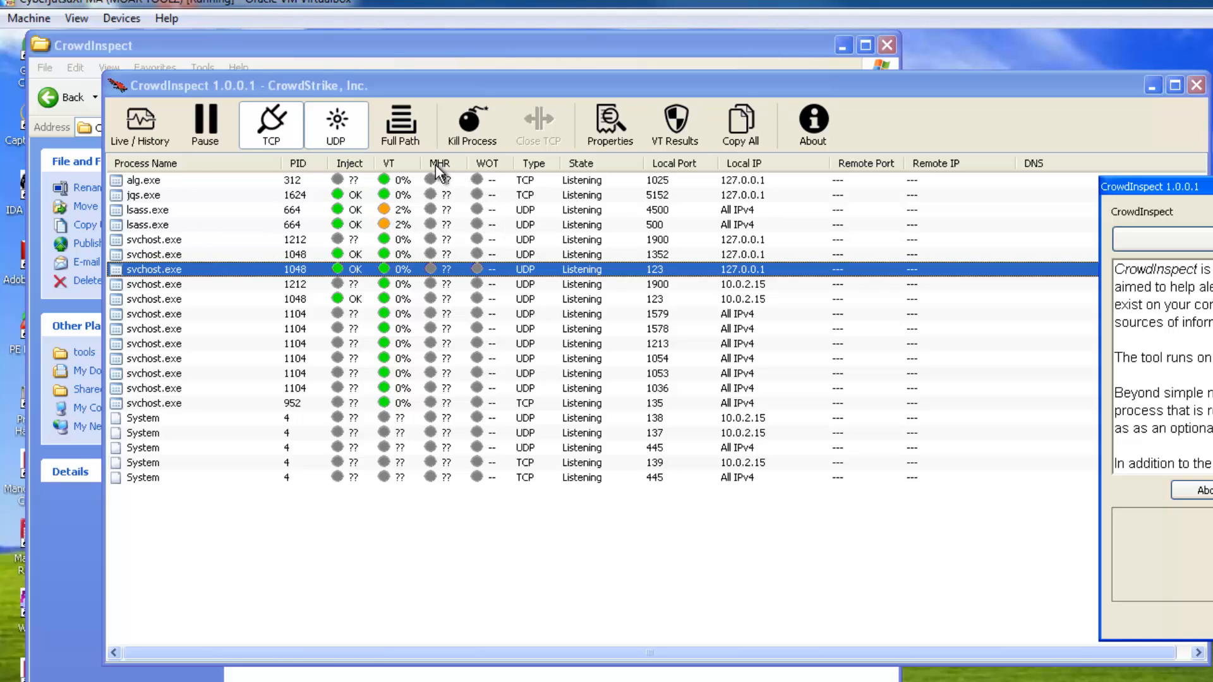
pyautogui.moveTo(442, 180)
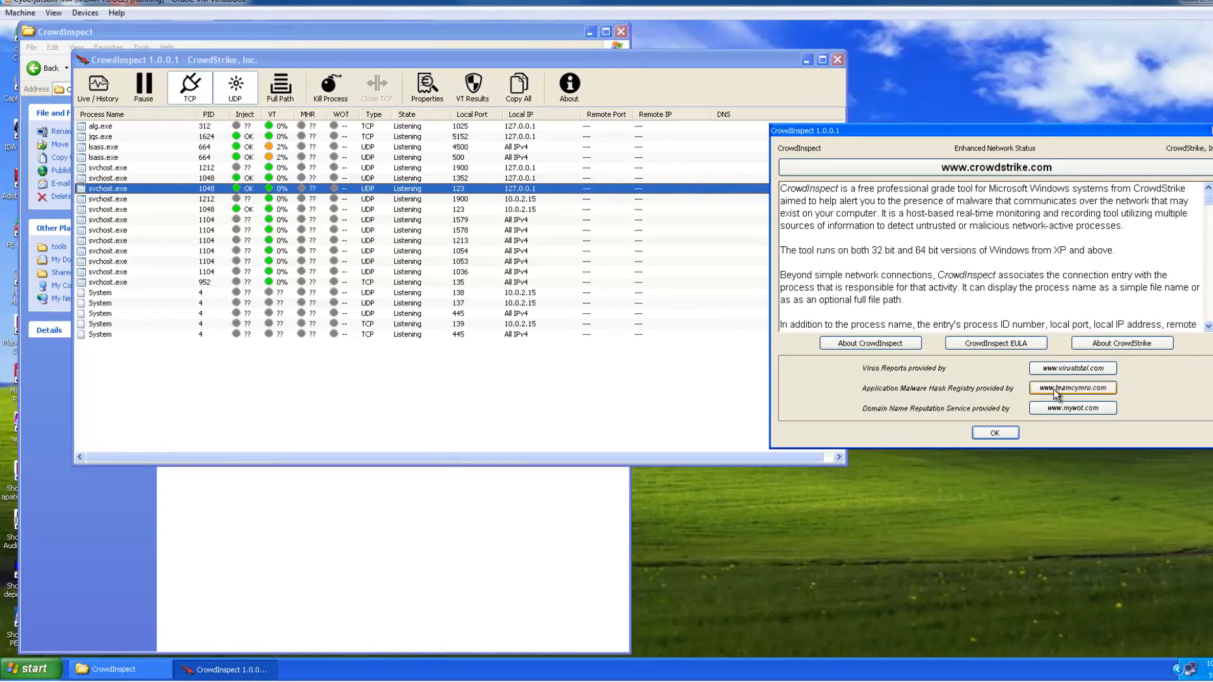
pyautogui.click(1072, 387)
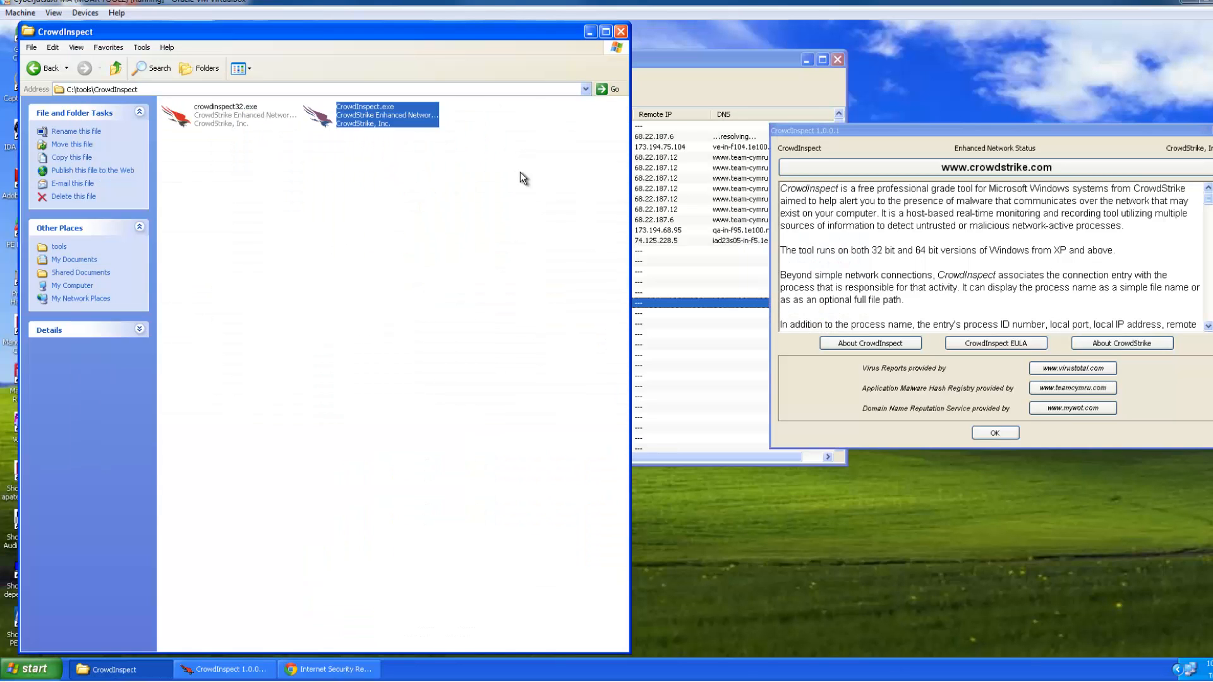
# Bring the connection list forward and select the svchost.exe entry on port 1579.
pyautogui.click(225, 669)
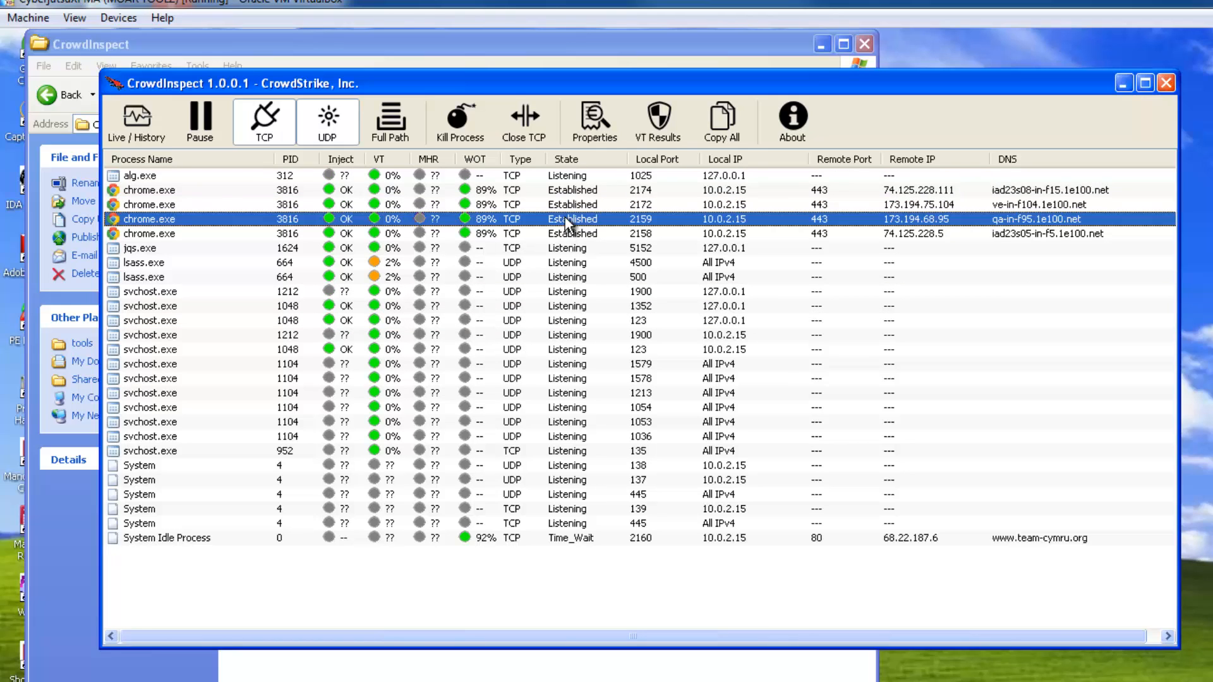
pyautogui.moveTo(562, 346)
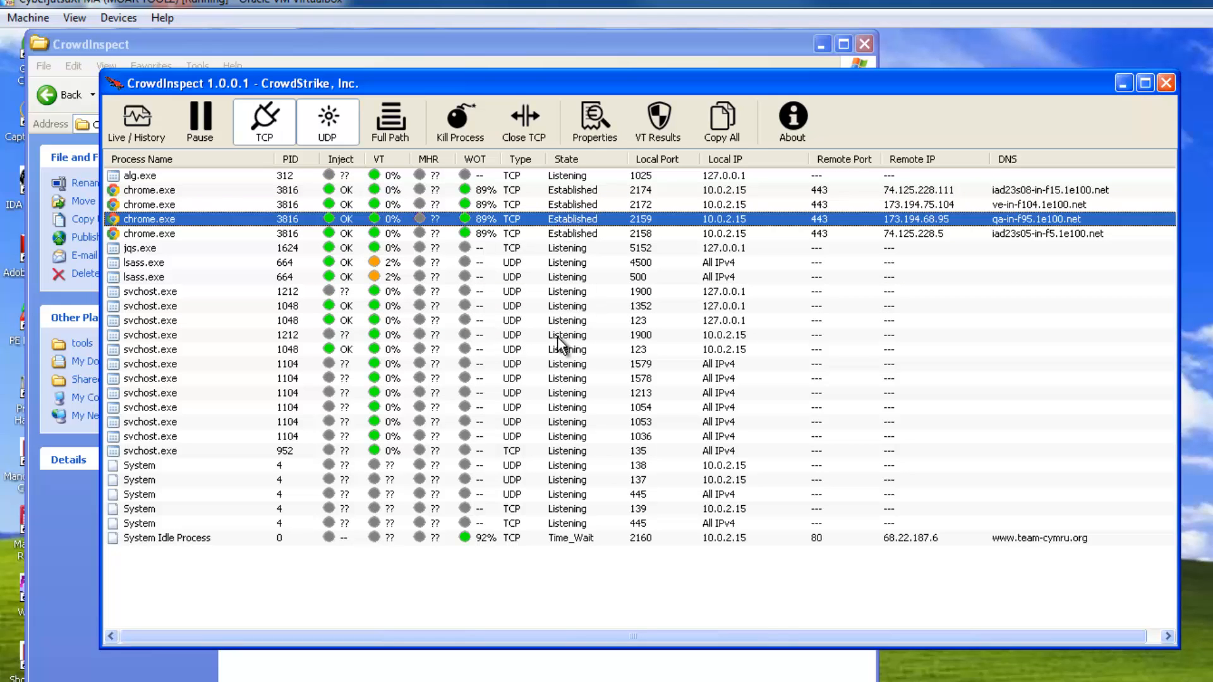
pyautogui.moveTo(580, 372)
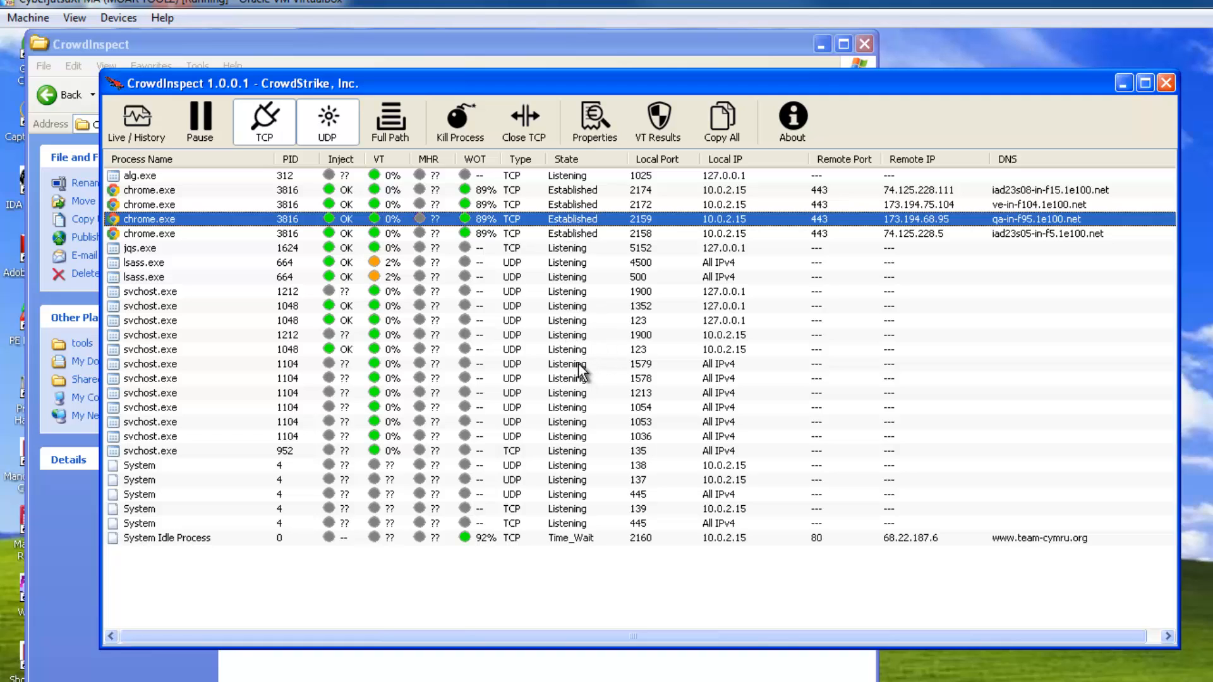
pyautogui.moveTo(611, 315)
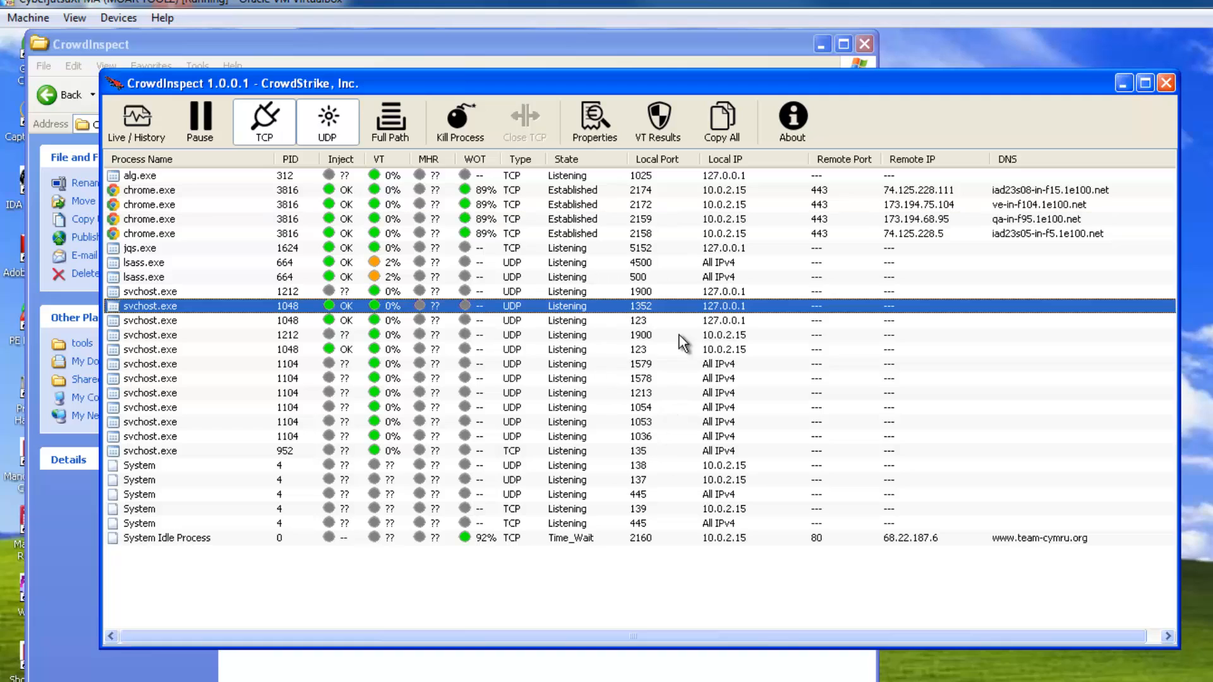
pyautogui.moveTo(755, 259)
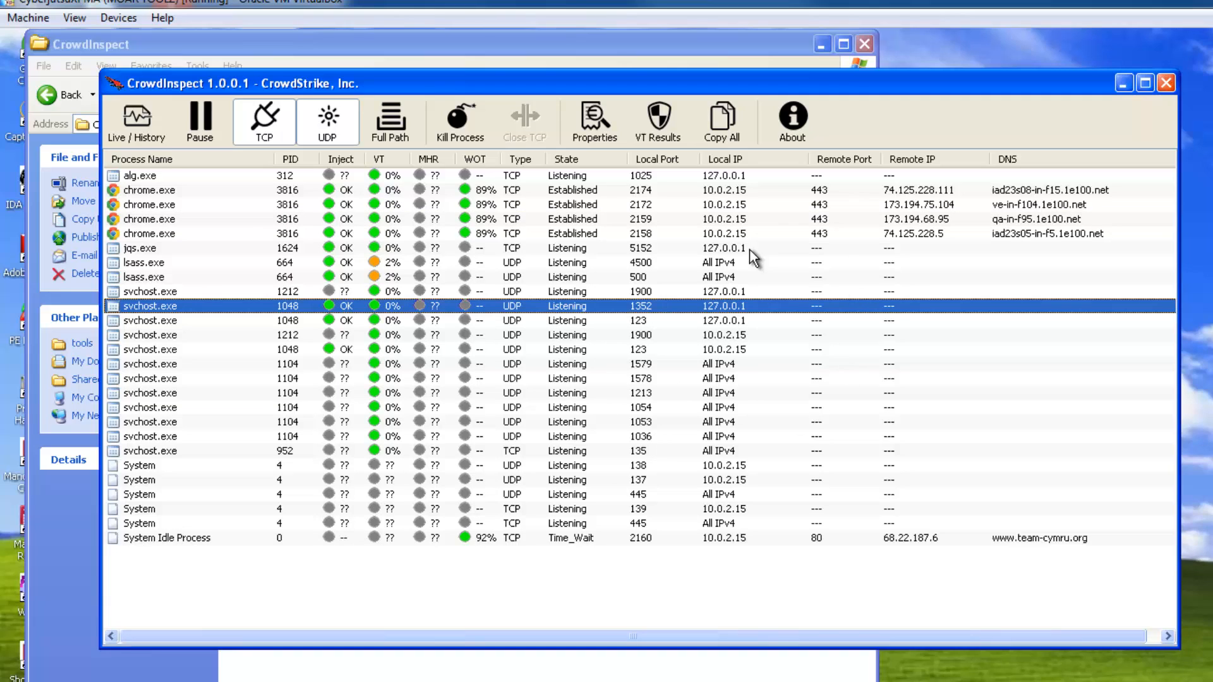
pyautogui.moveTo(733, 431)
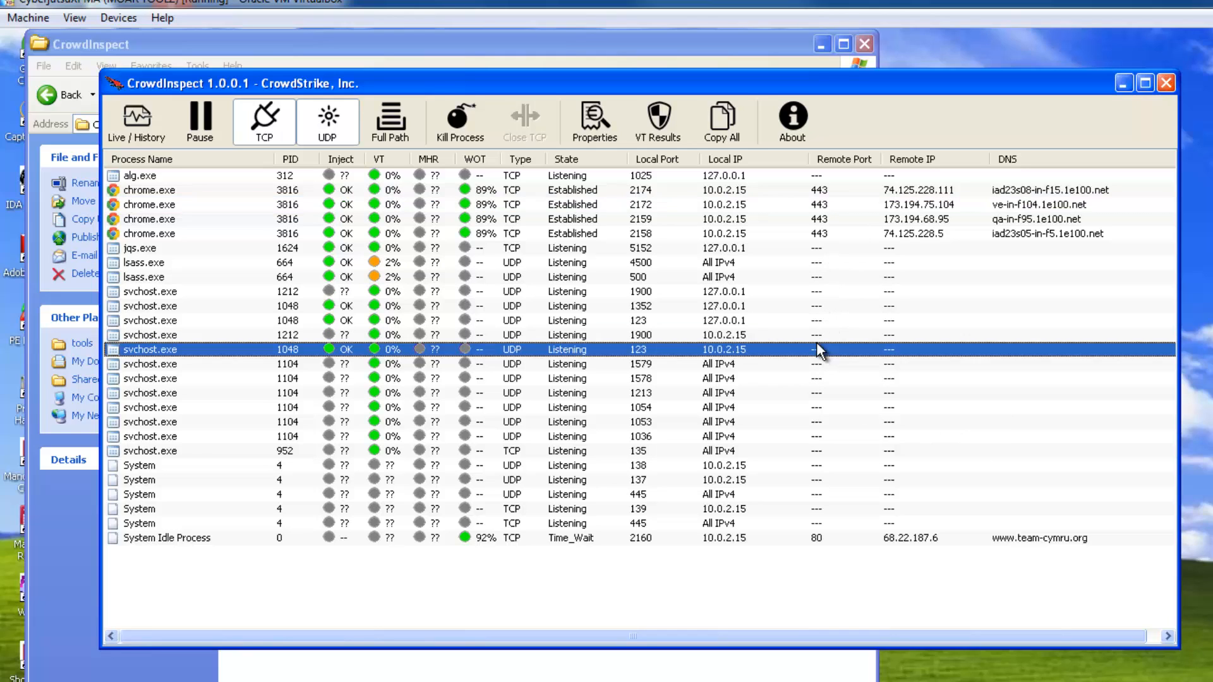
pyautogui.moveTo(1027, 385)
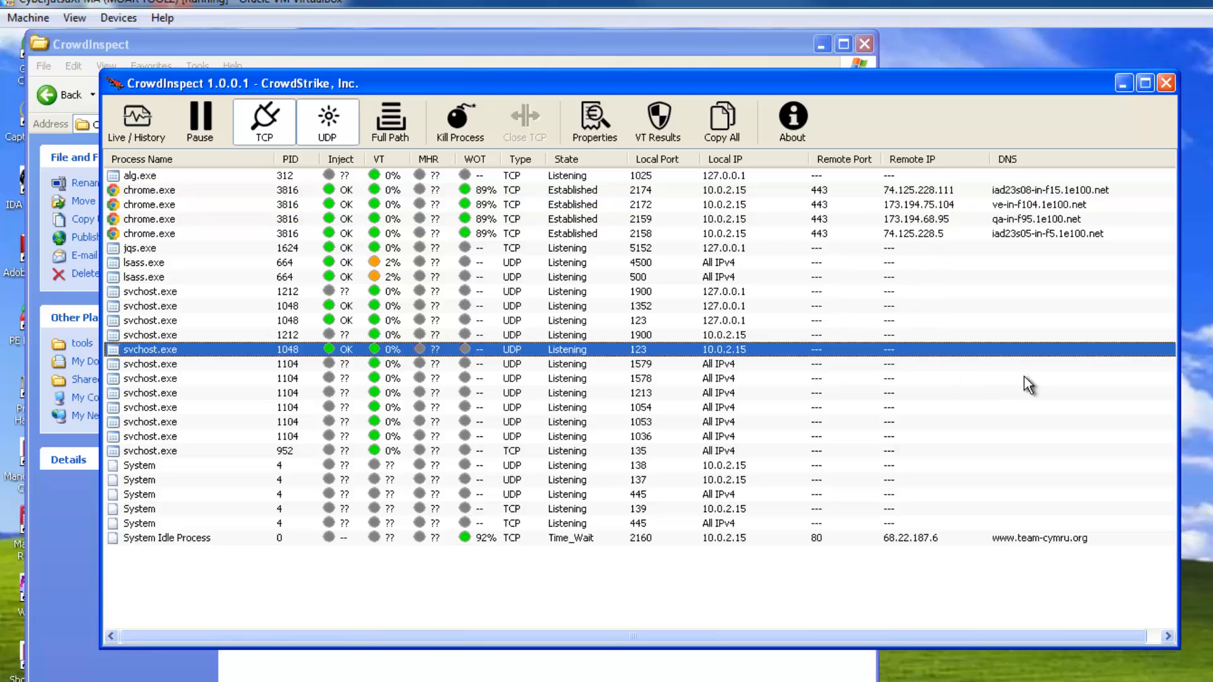
pyautogui.click(150, 364)
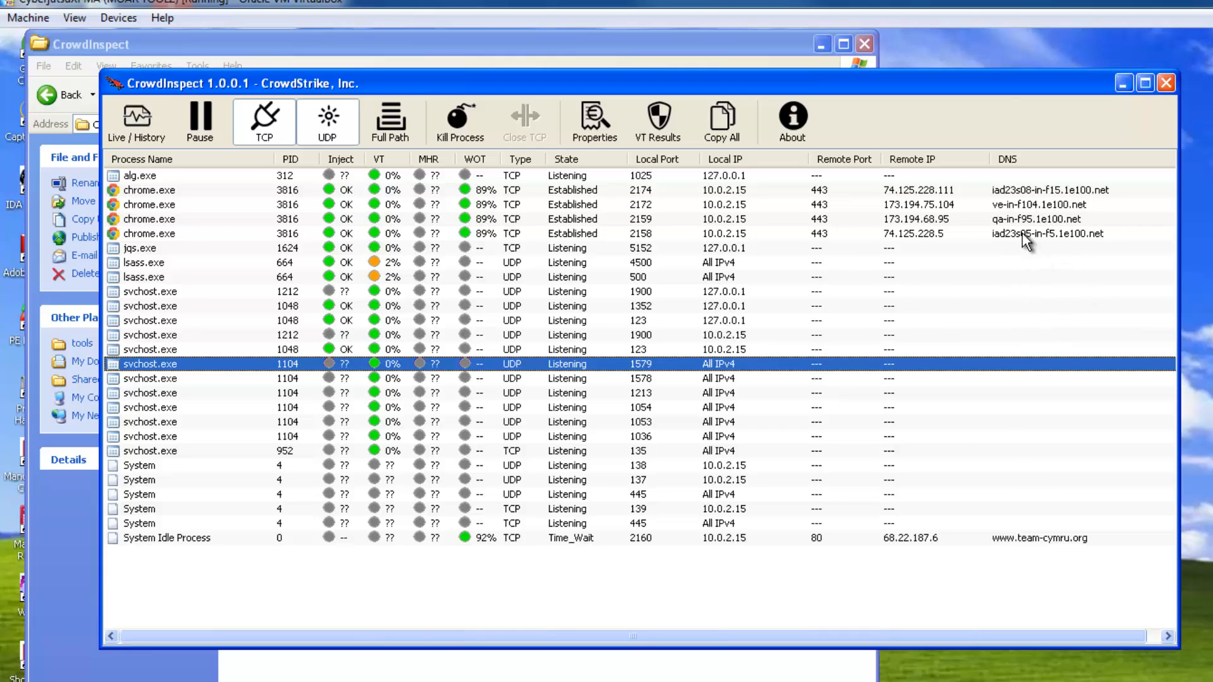
pyautogui.moveTo(665, 207)
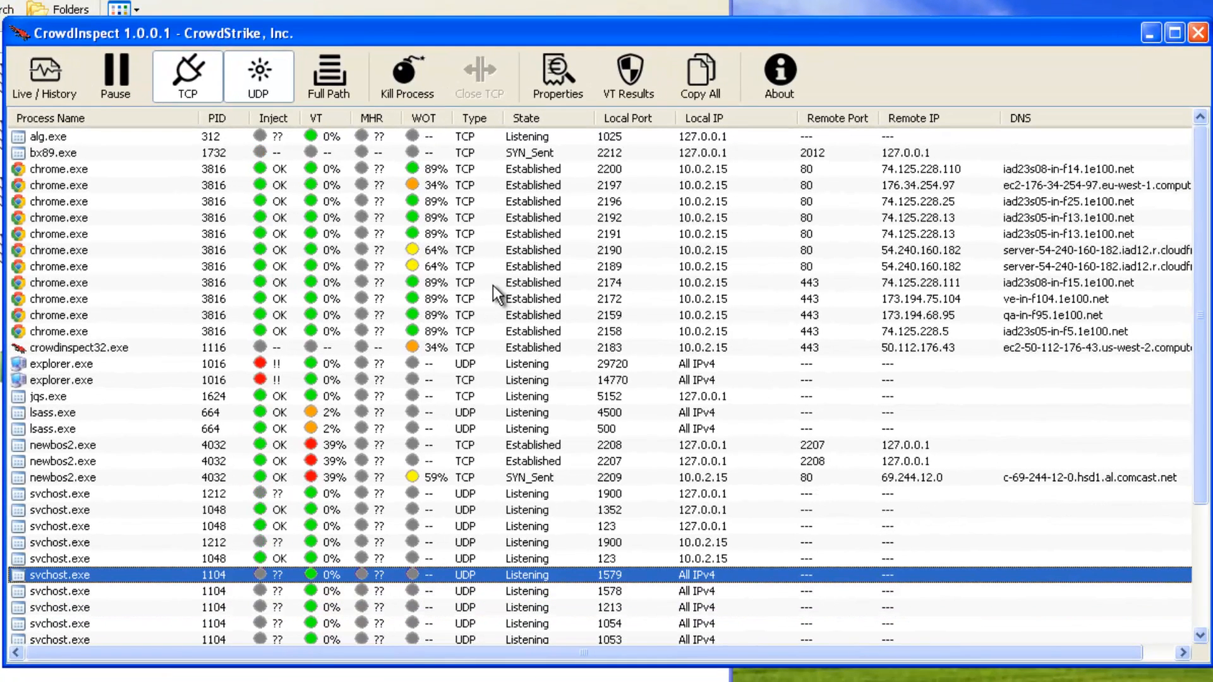
# Toggle Live/History and TCP to return to current connections.
pyautogui.click(114, 75)
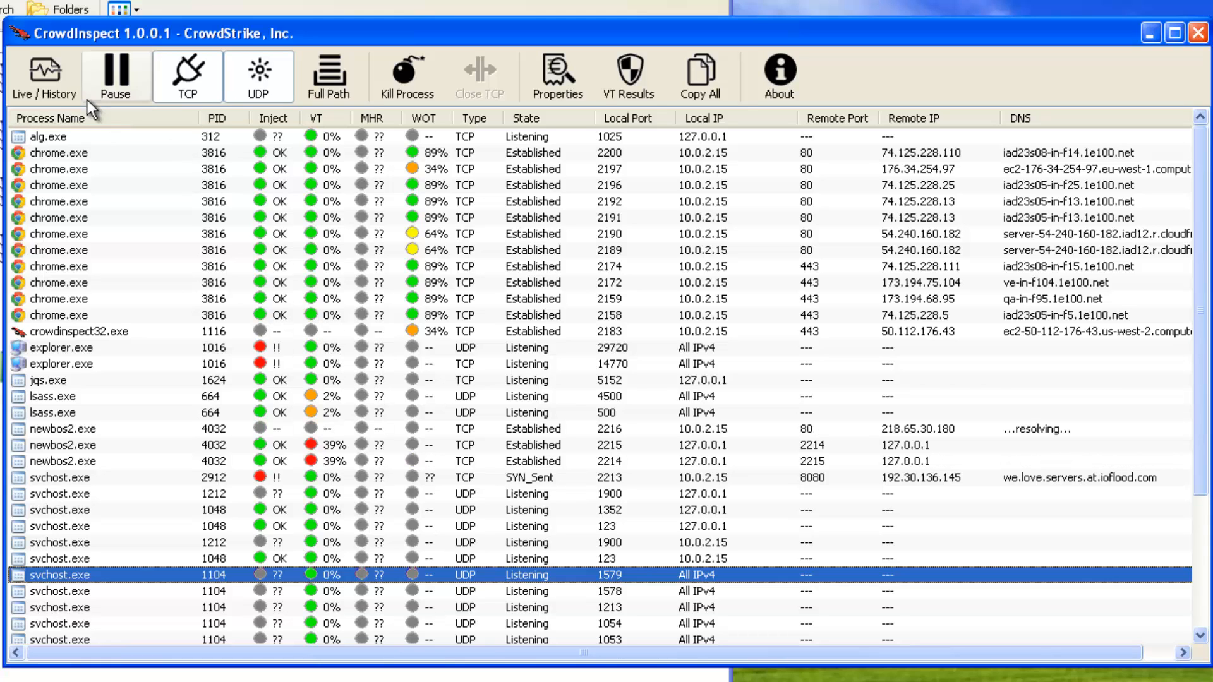
pyautogui.click(44, 75)
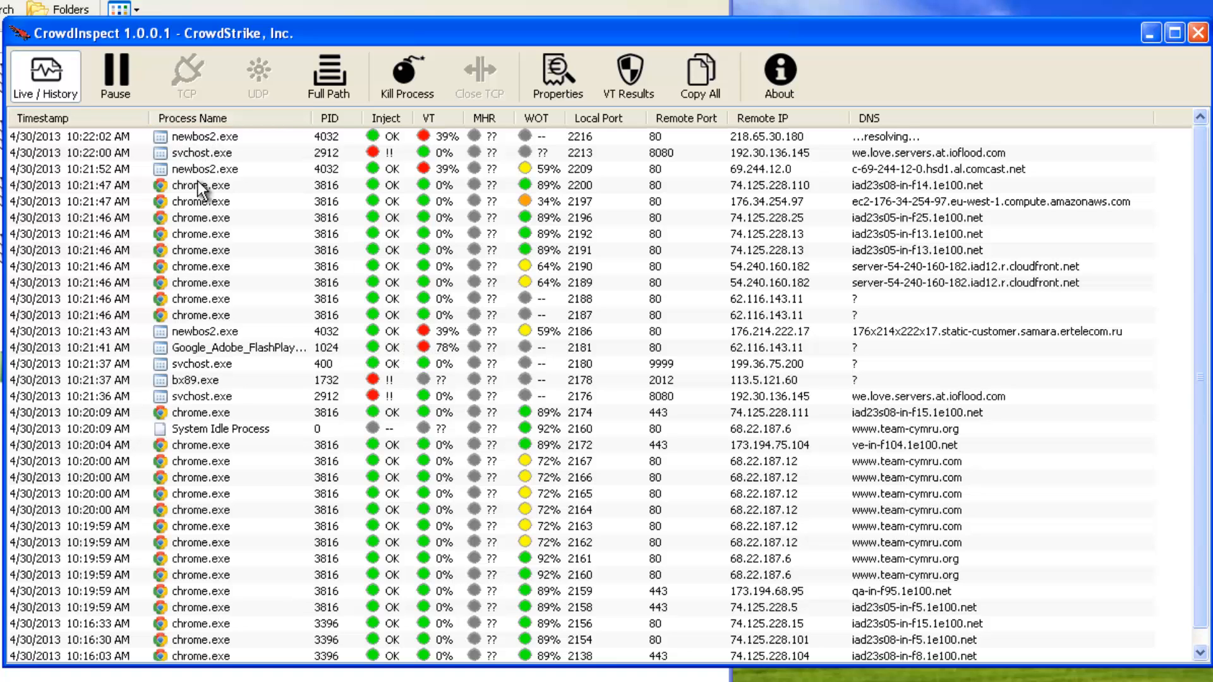
pyautogui.moveTo(953, 184)
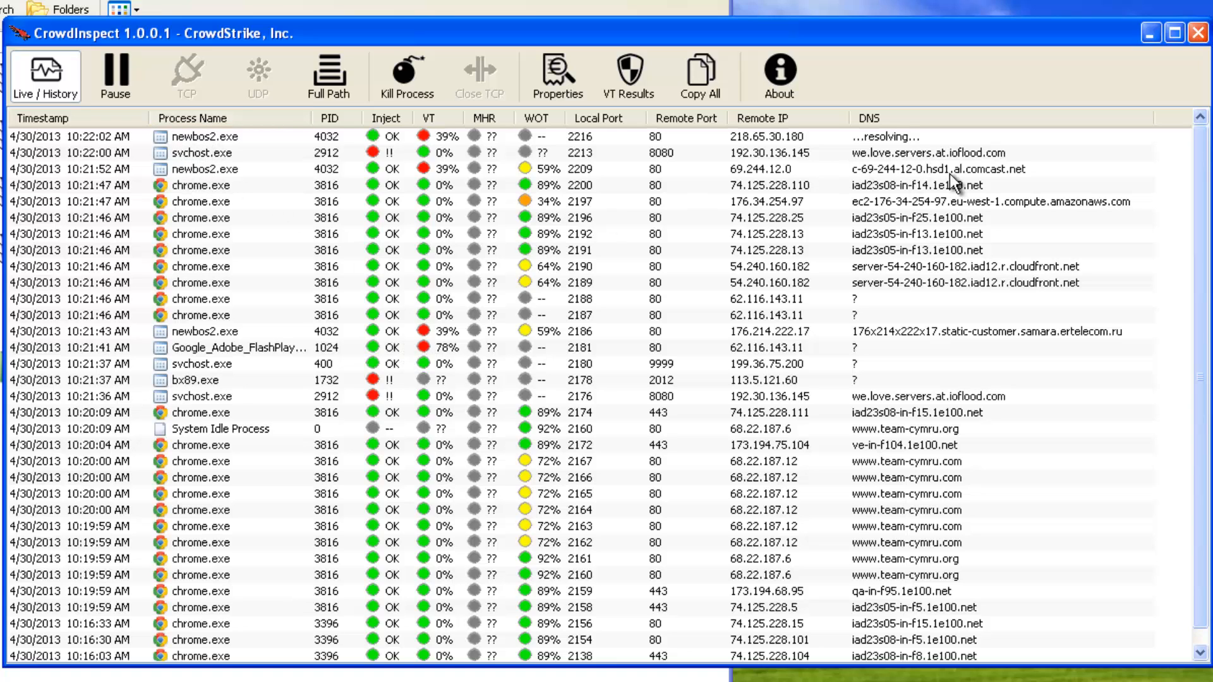
pyautogui.click(186, 76)
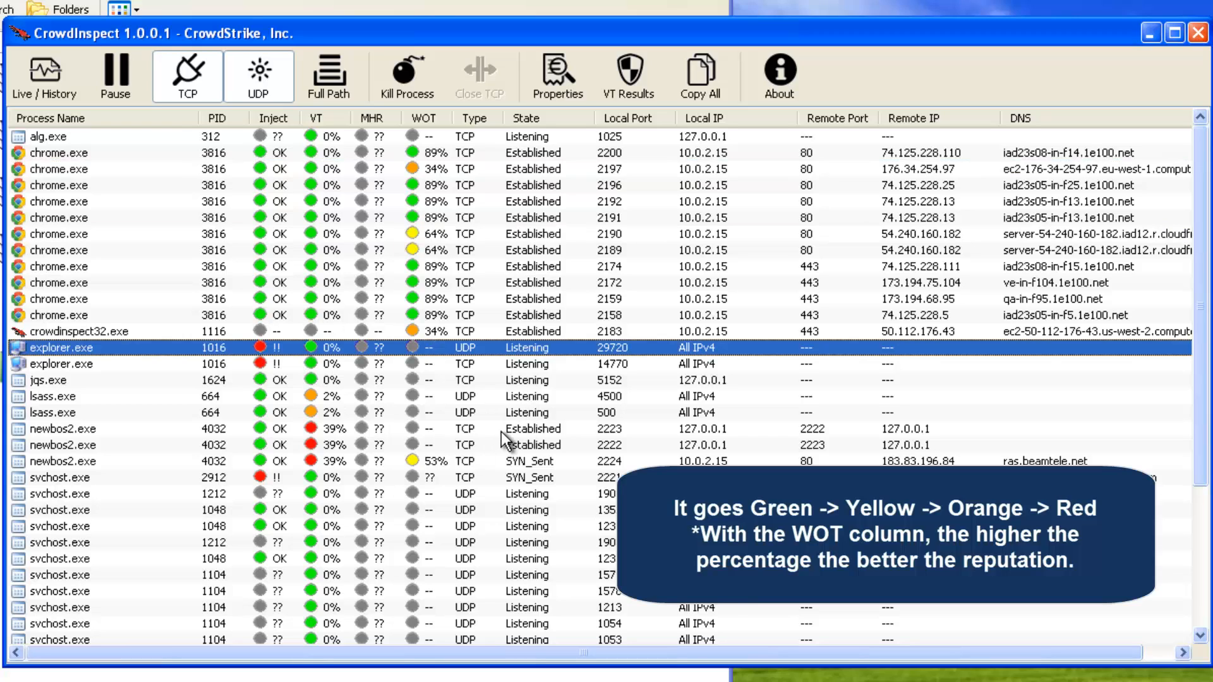
pyautogui.moveTo(85, 372)
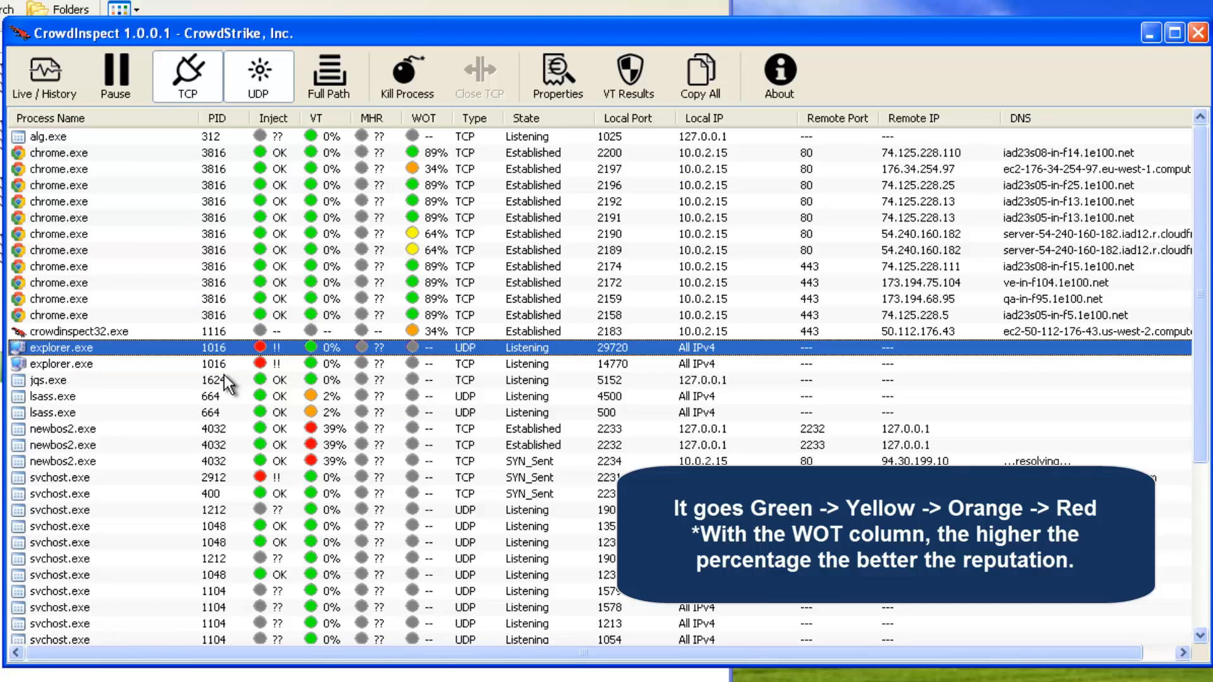
pyautogui.click(62, 428)
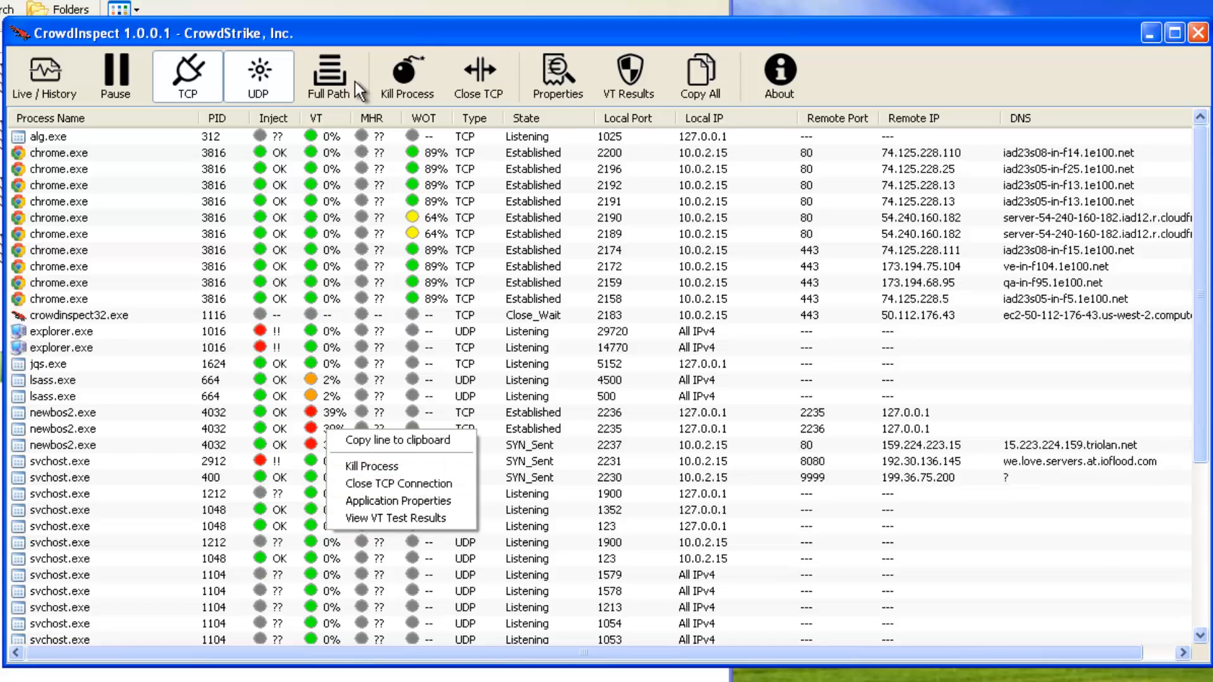
pyautogui.moveTo(399, 518)
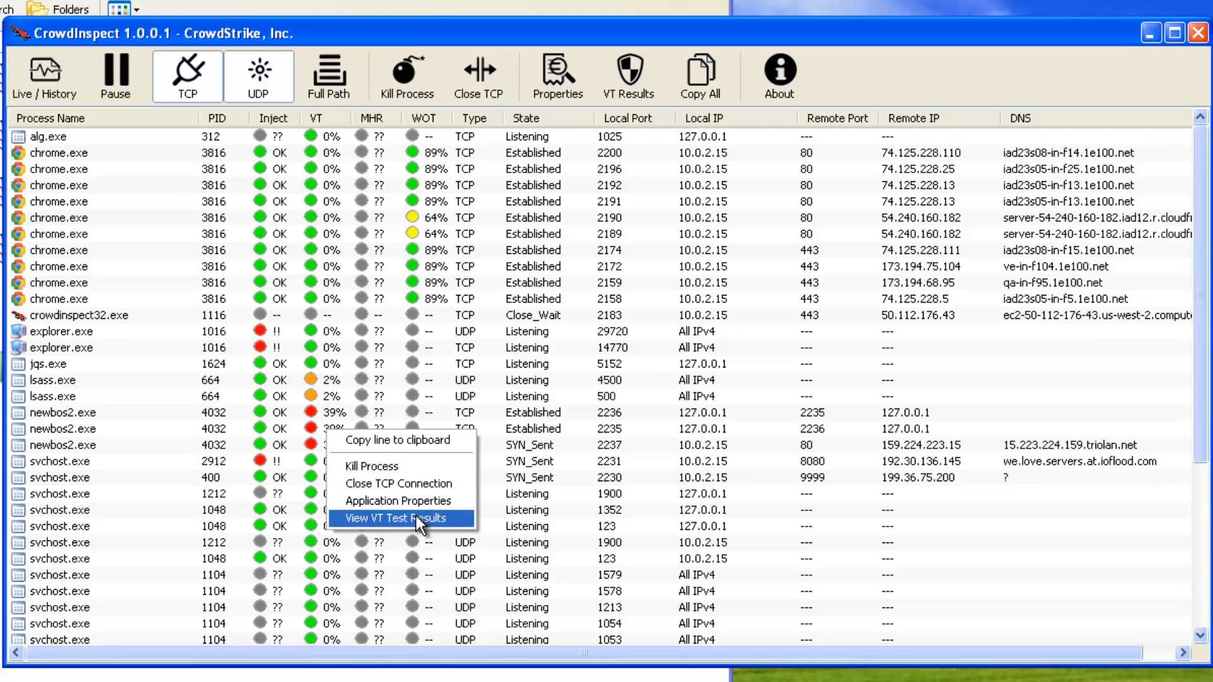
# Request VirusTotal test results for the newbos2.exe connection.
pyautogui.click(400, 518)
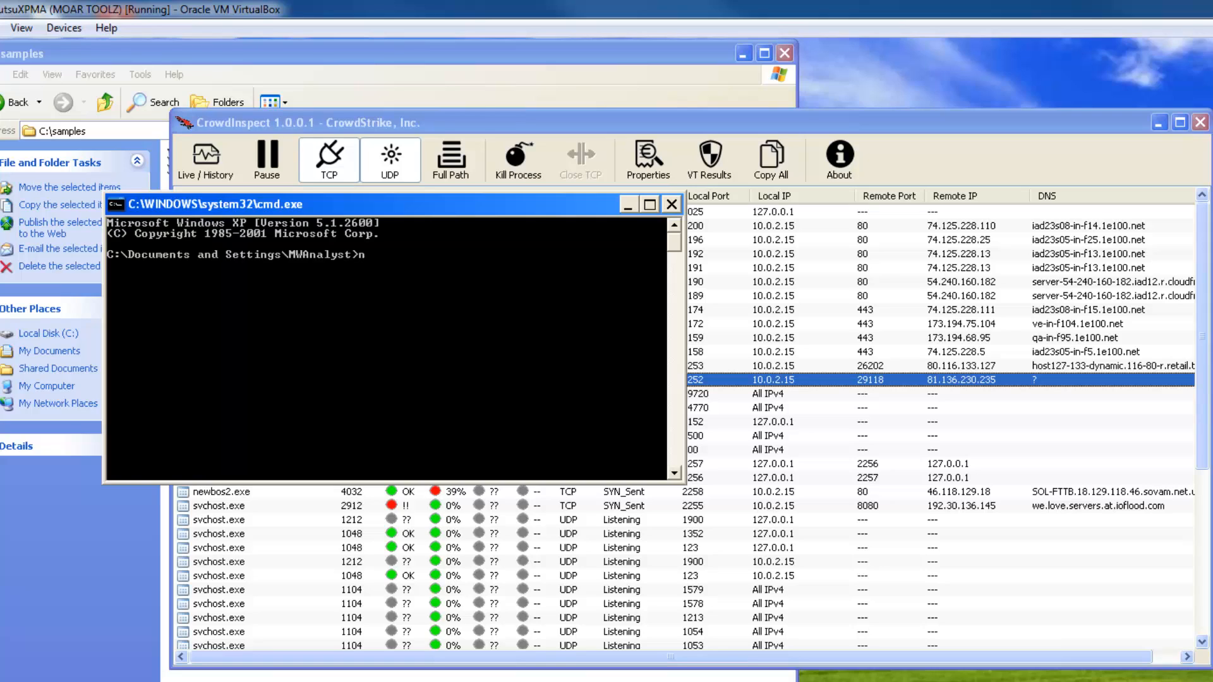
# Run netstat -an in Command Prompt, then close the console.
pyautogui.write('netsstat -a')
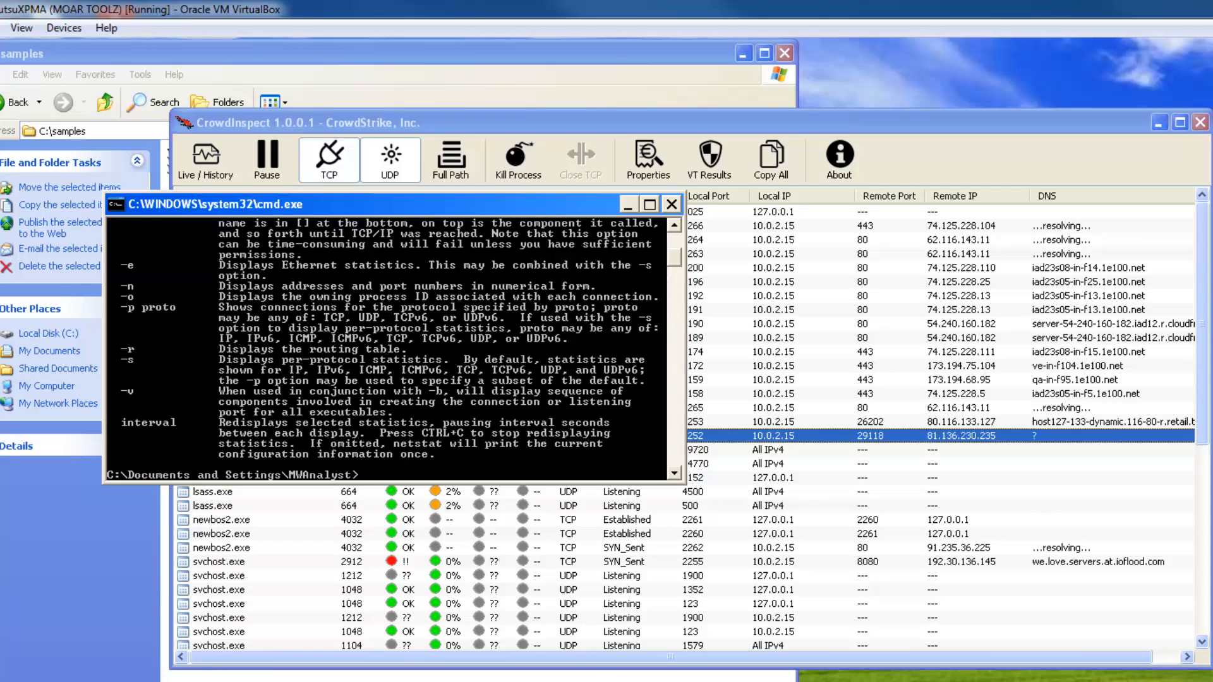
pyautogui.write('netstat -an')
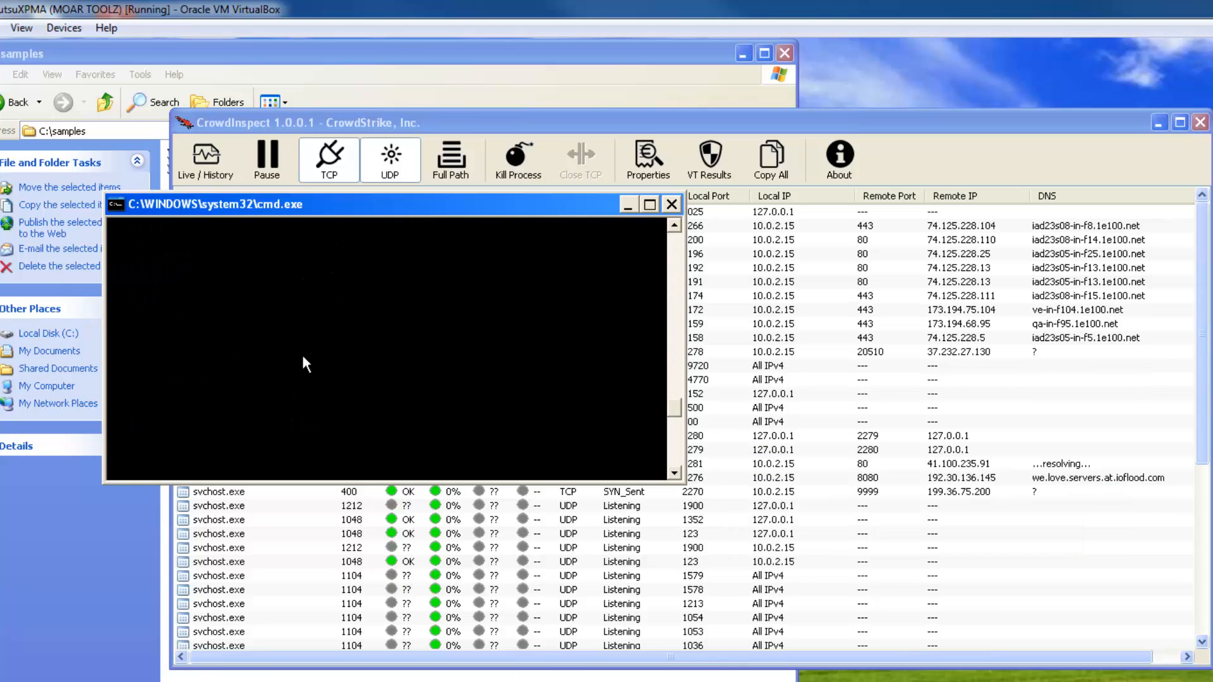
pyautogui.click(670, 204)
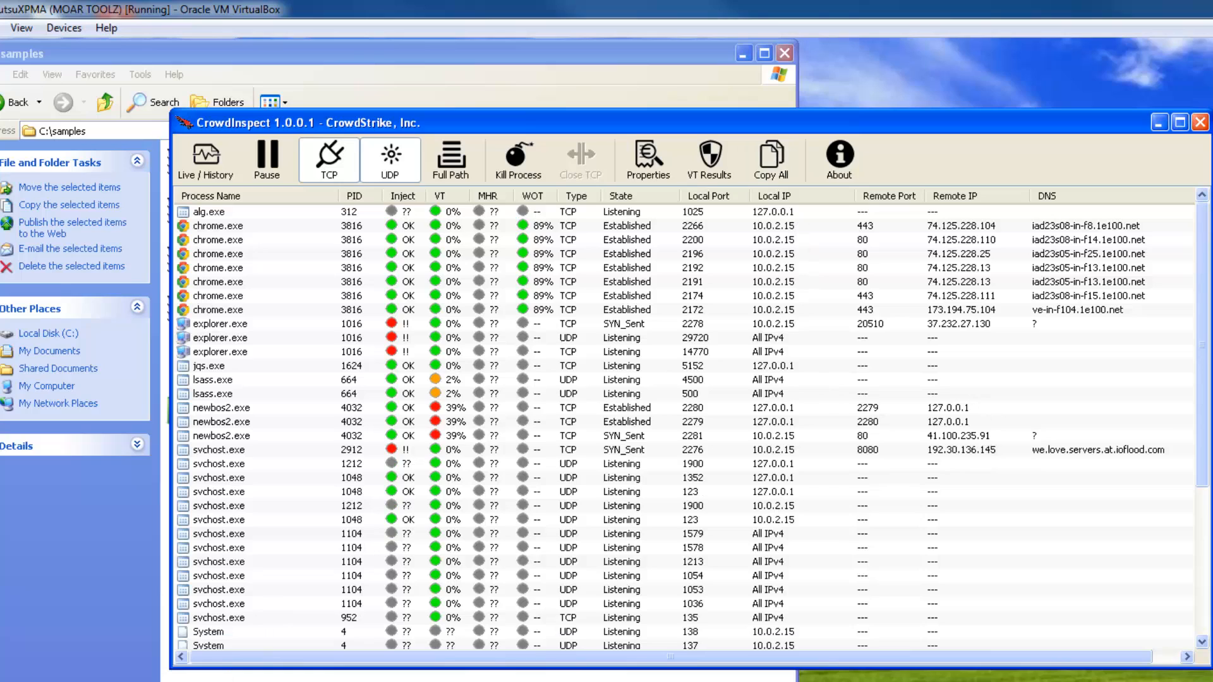
# Copy All connections from CrowdInspect into Notepad as pipe-separated lines.
pyautogui.click(31, 668)
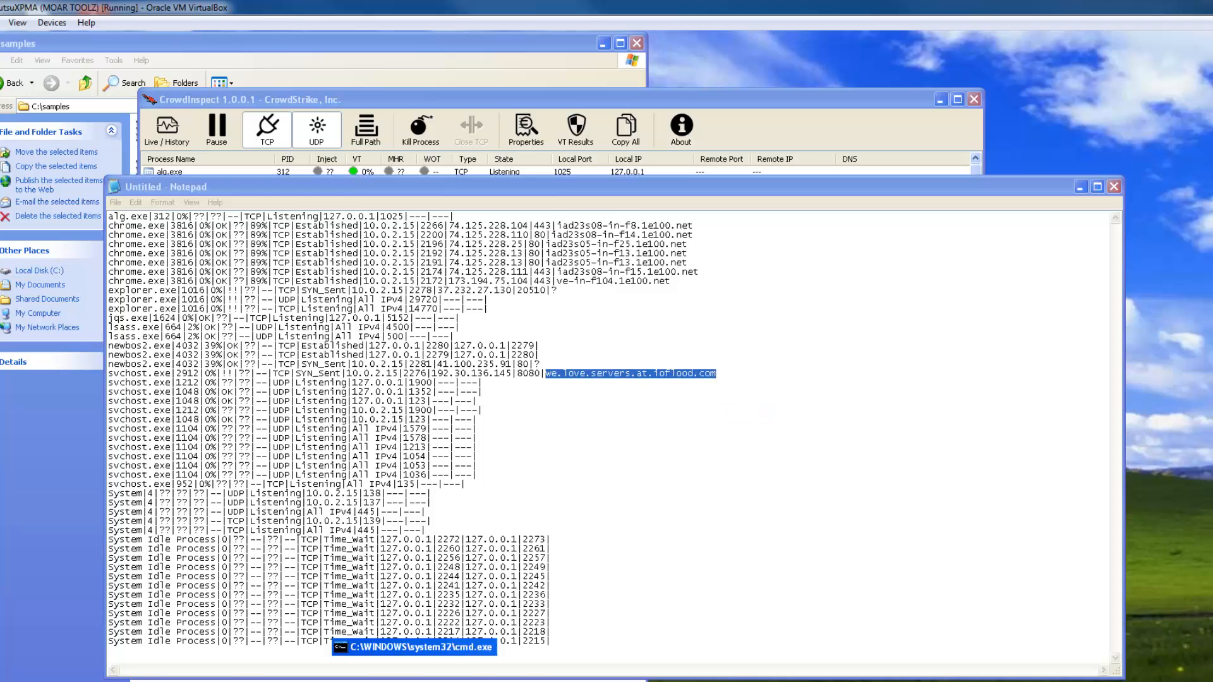
pyautogui.click(414, 648)
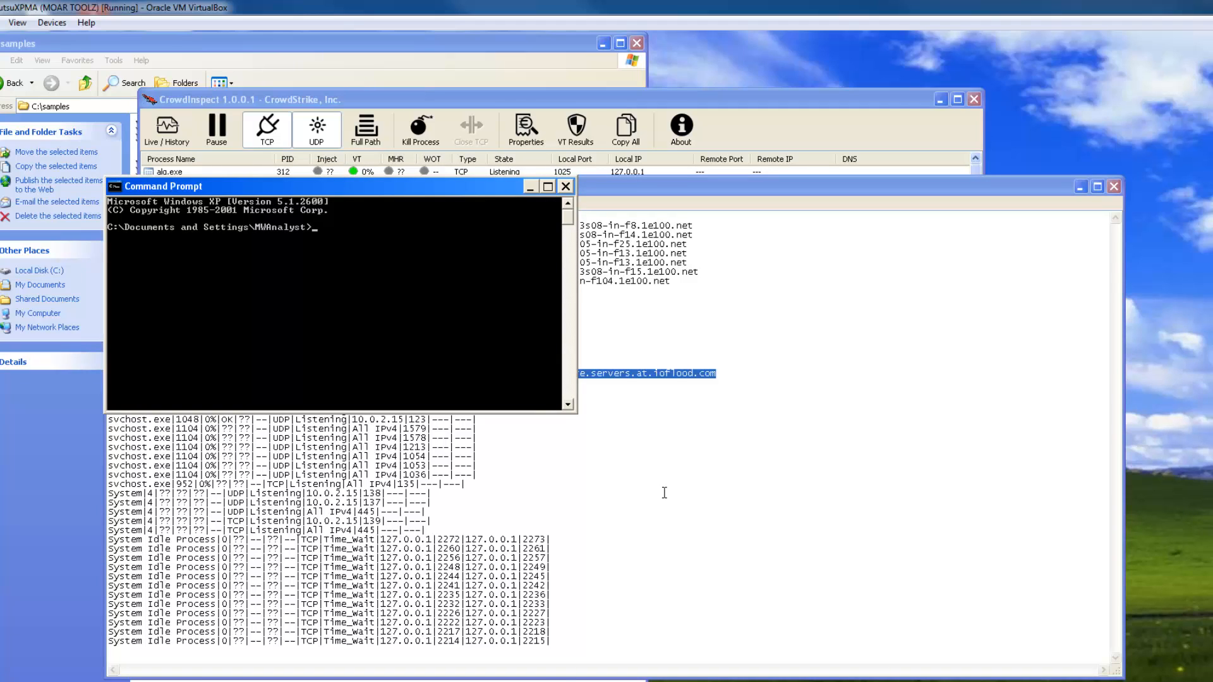
# Run Automater.py -t we.love.servers.at.ioflood.com, resolving to 208.94.146.70 with no blacklist listing.
pyautogui.write('A')
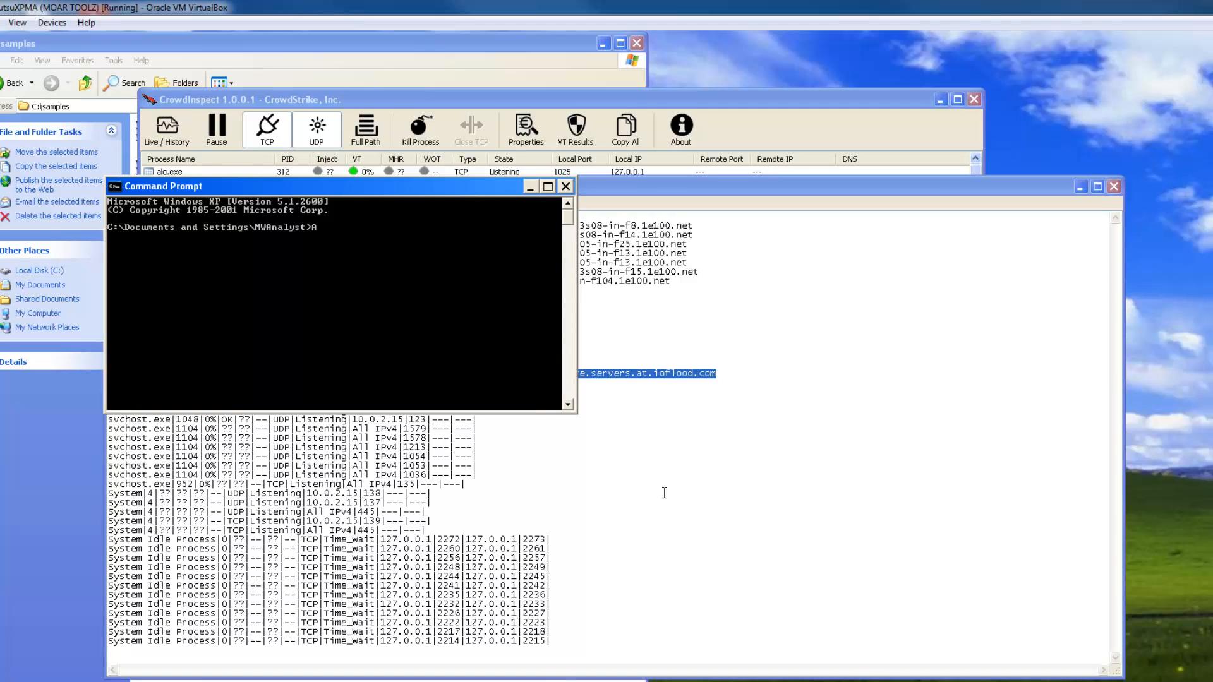
pyautogui.press('Backspace')
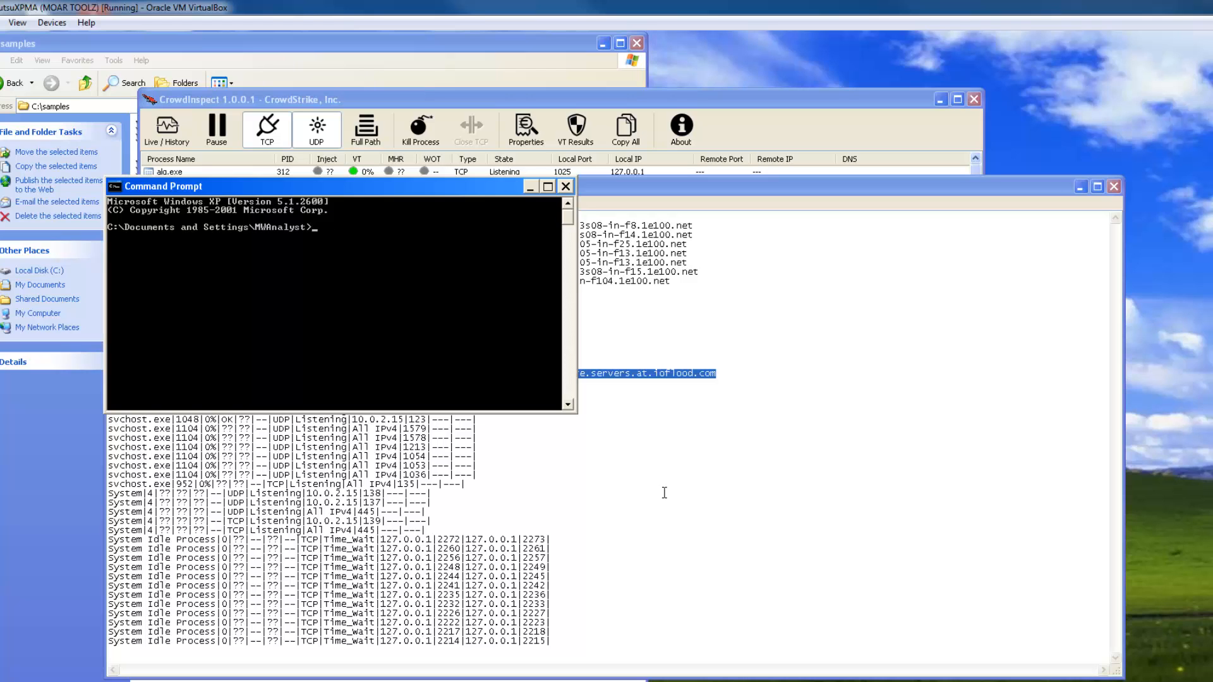
pyautogui.write('Automater.py -t')
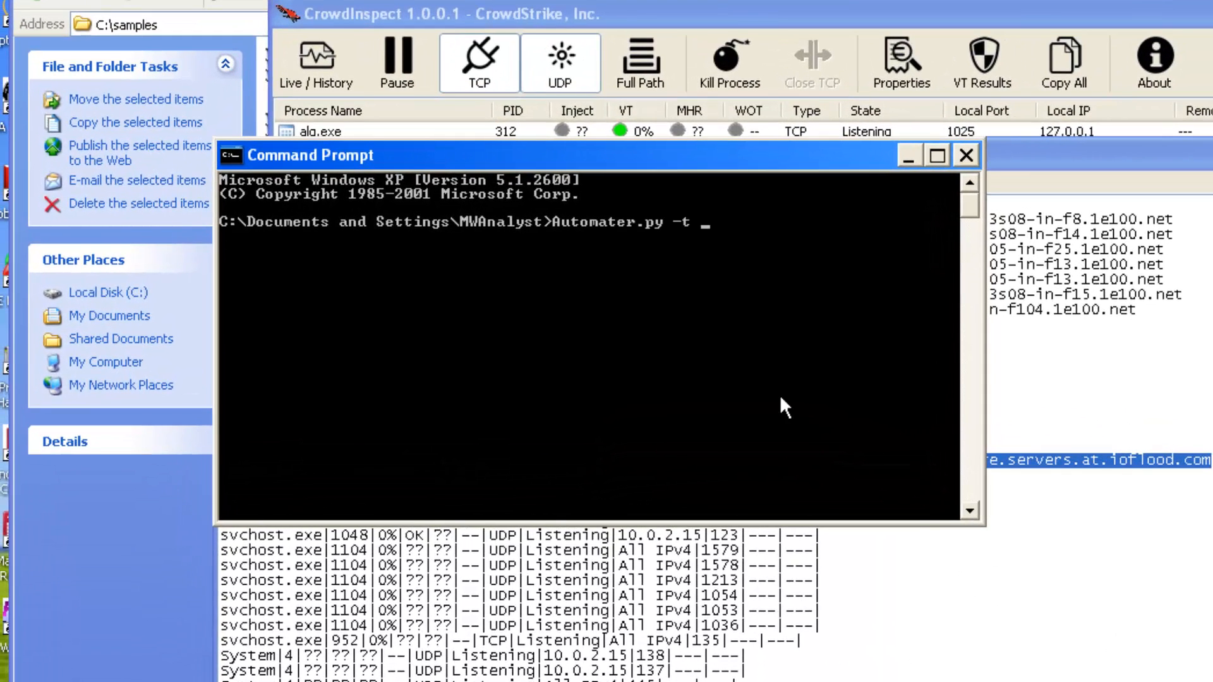
pyautogui.write('we.love.servers.at.ioflood.com')
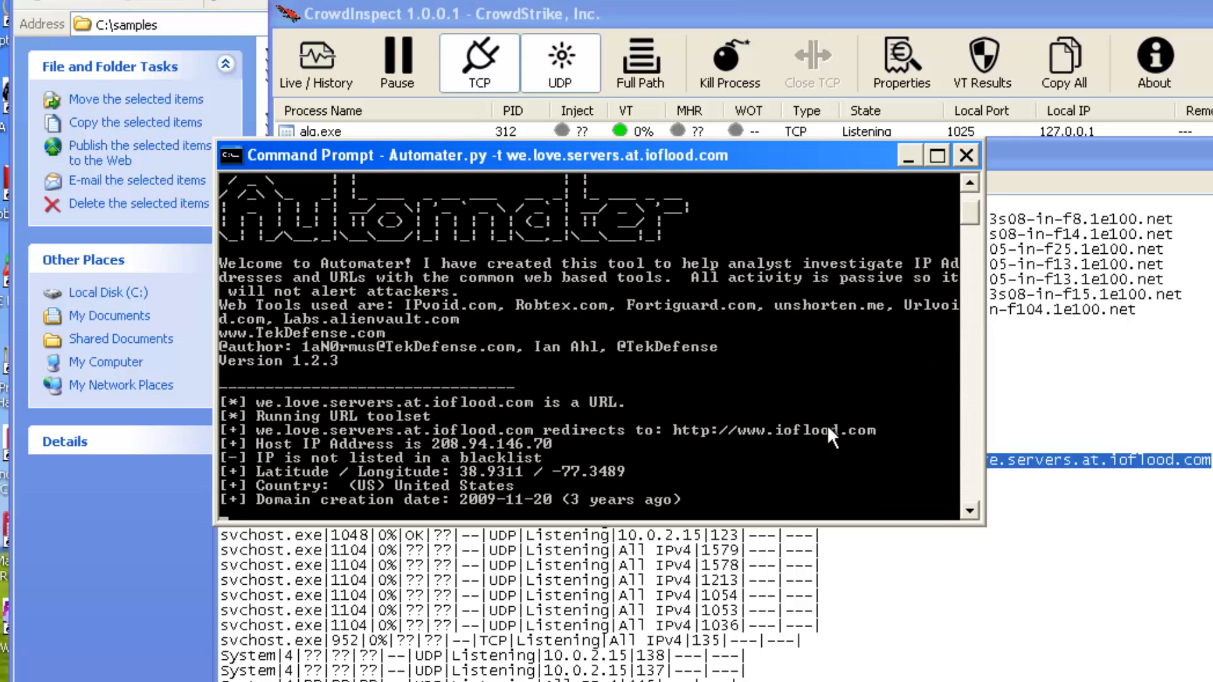
pyautogui.moveTo(781, 450)
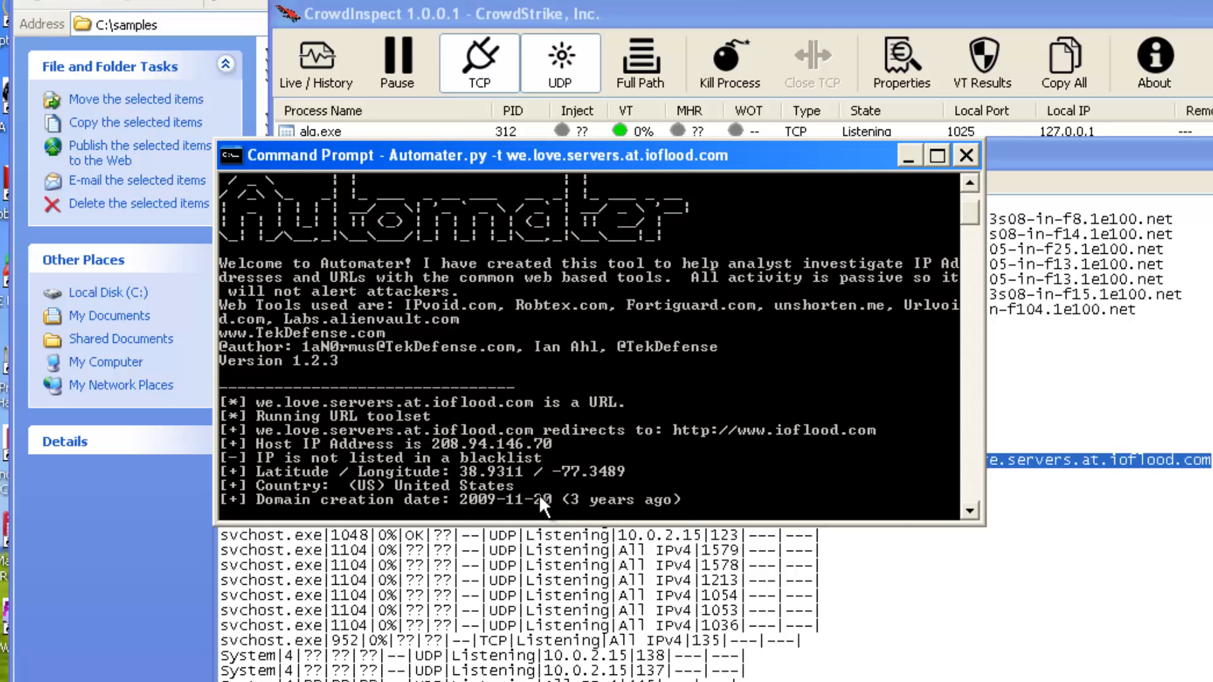
pyautogui.moveTo(976, 296)
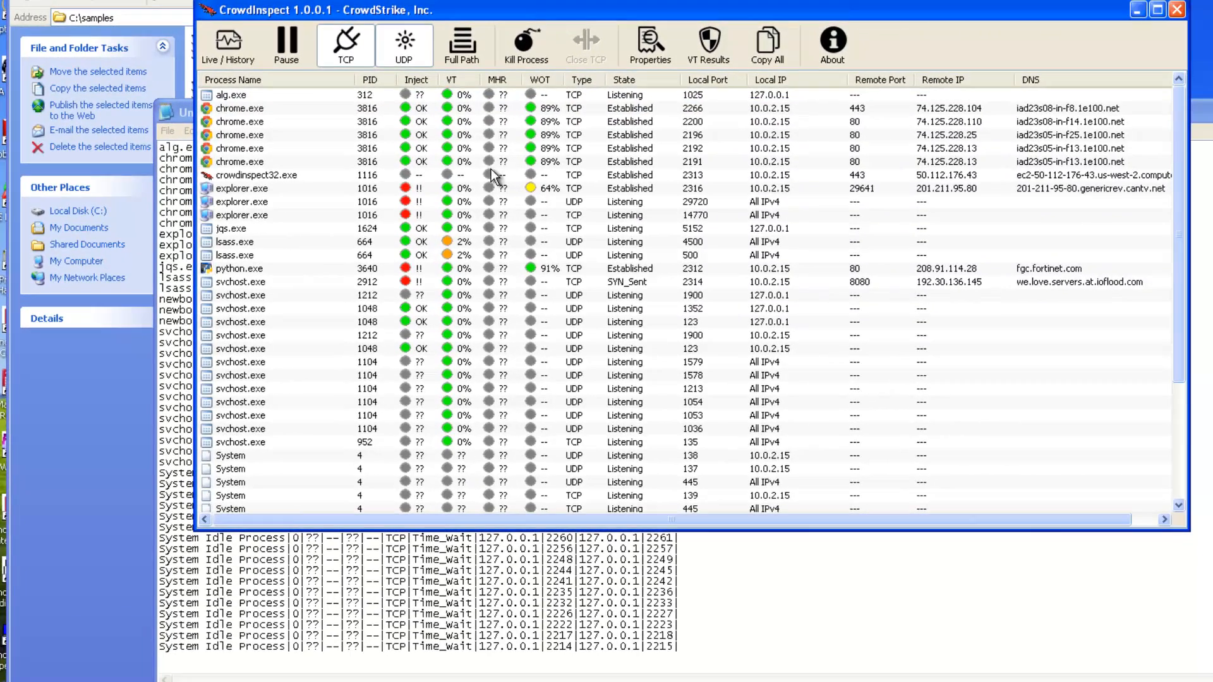
pyautogui.click(310, 188)
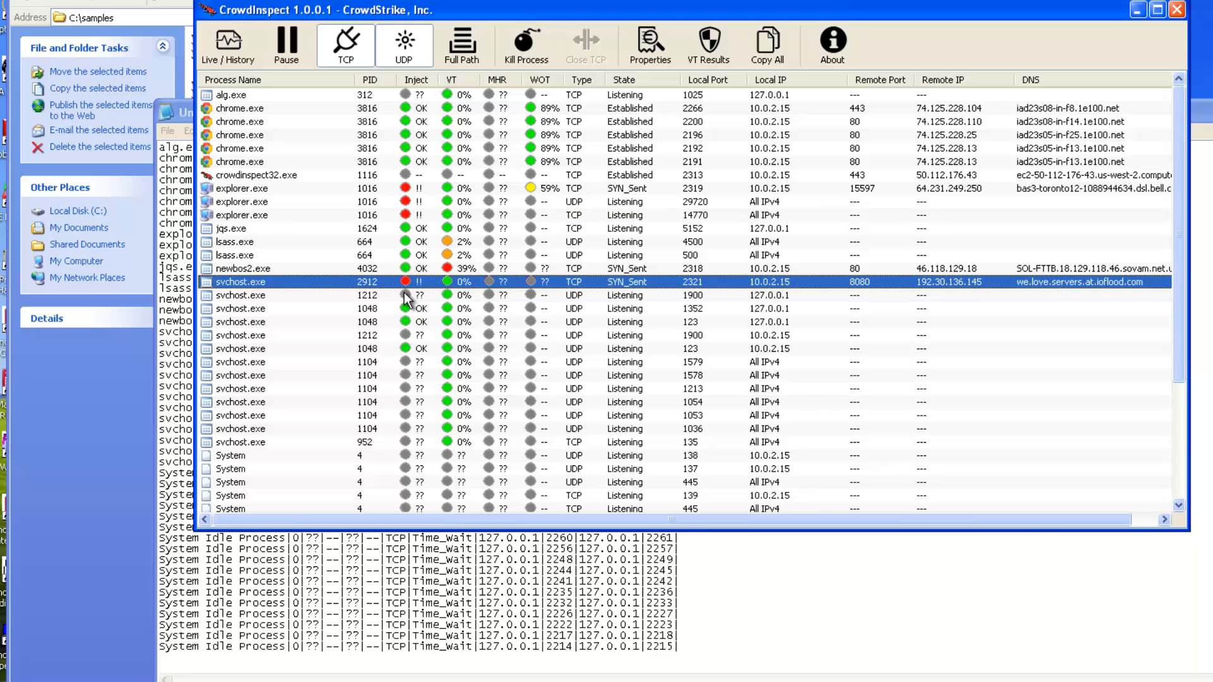
pyautogui.moveTo(564, 313)
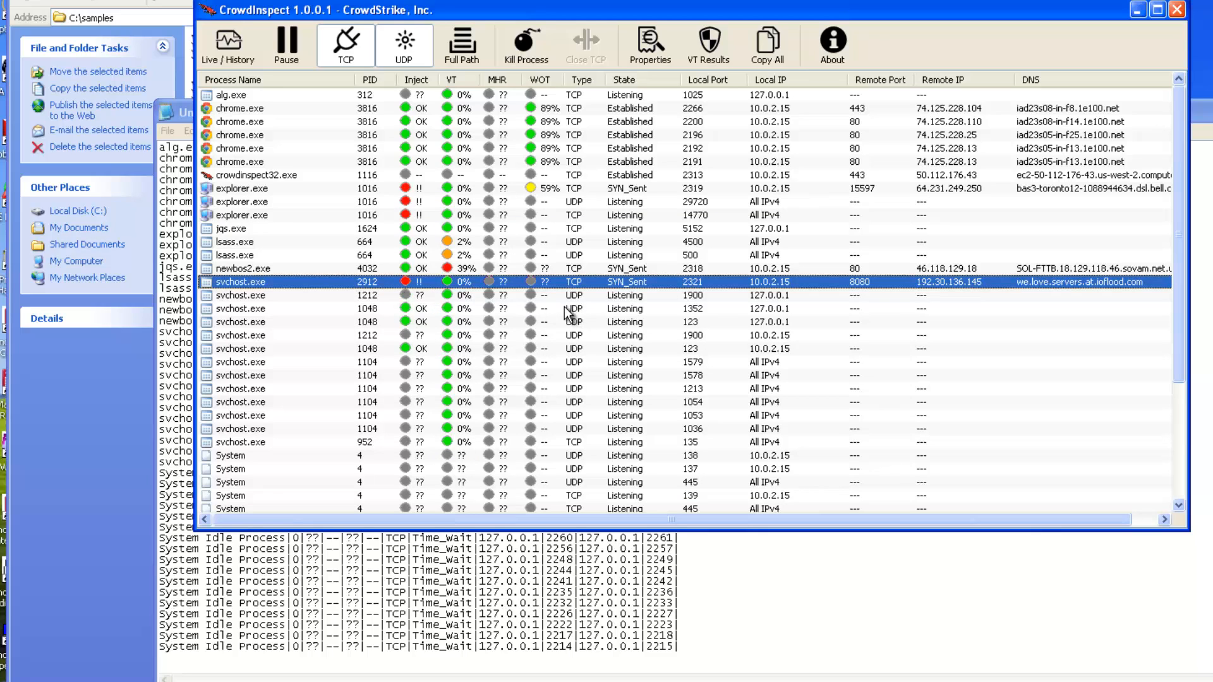
pyautogui.moveTo(414, 292)
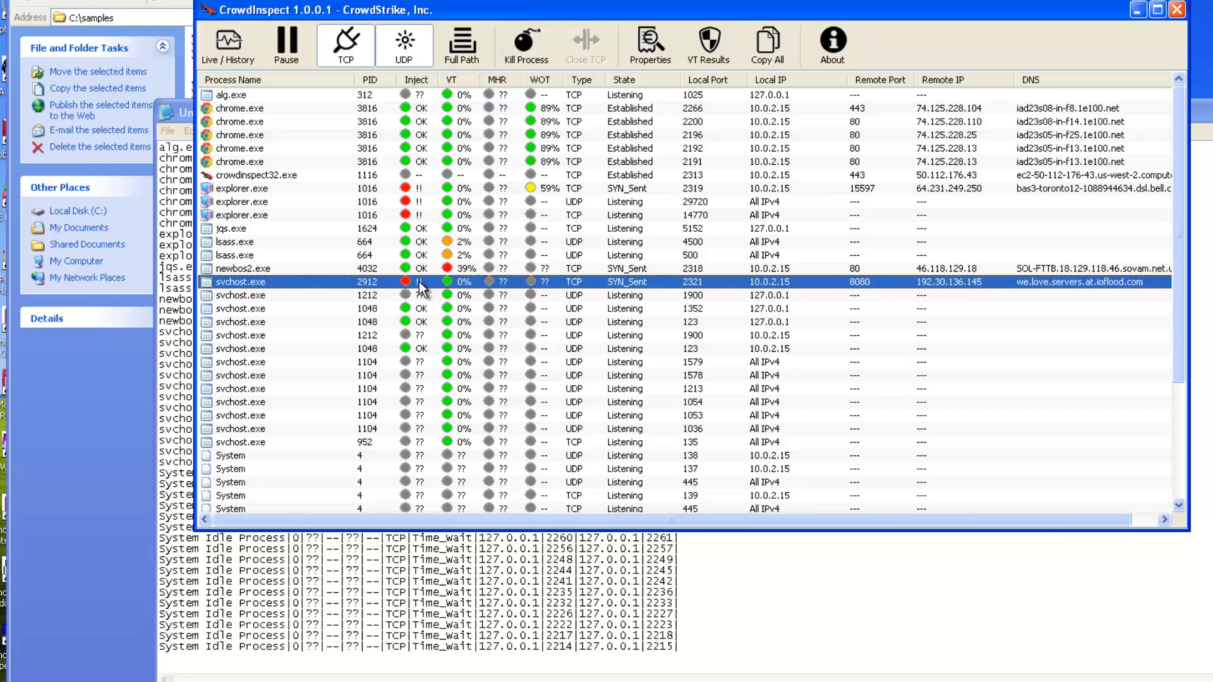
pyautogui.moveTo(526, 280)
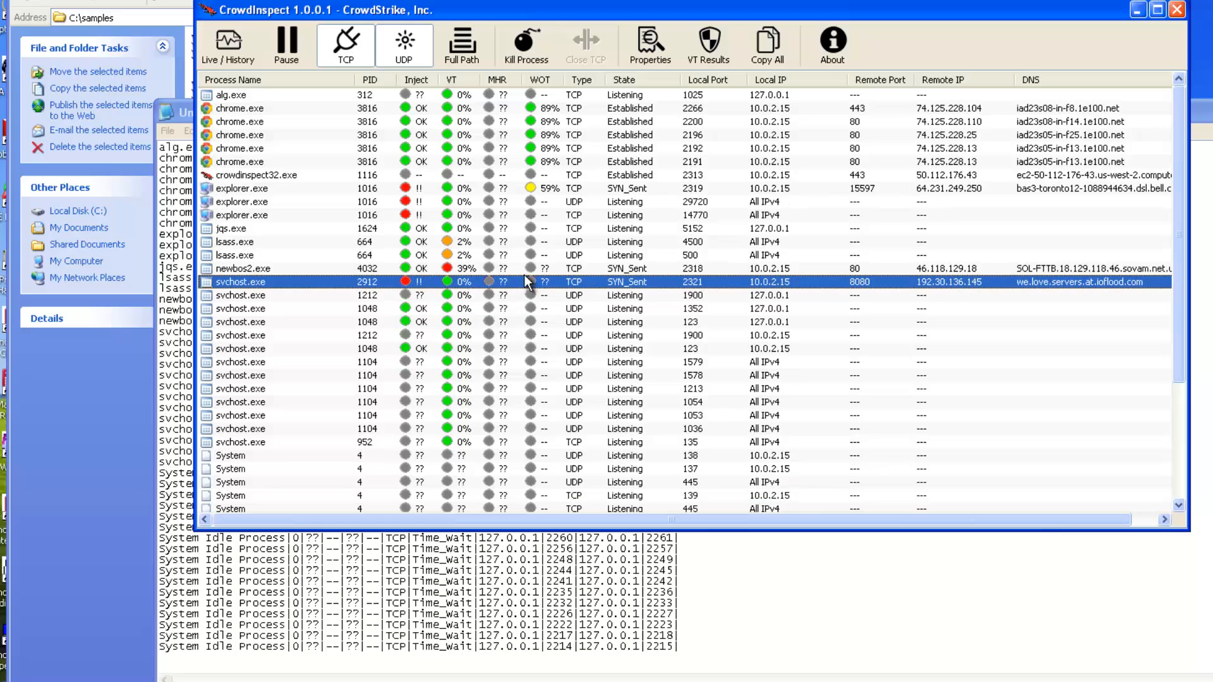
pyautogui.moveTo(503, 238)
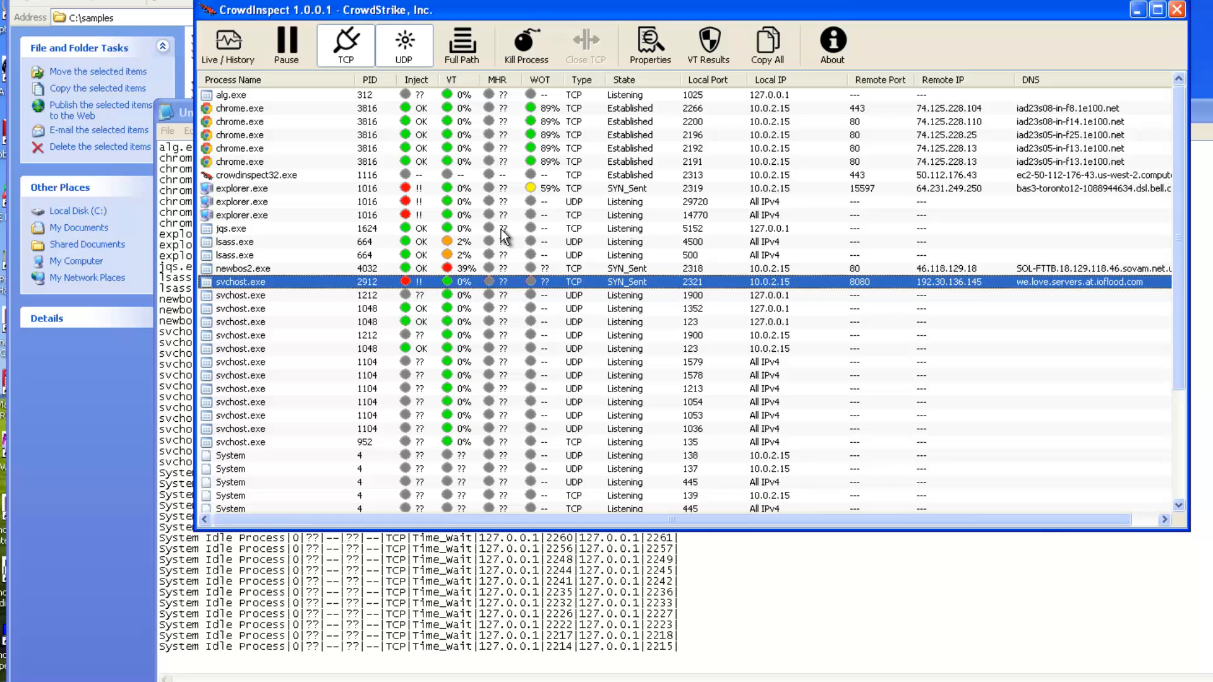